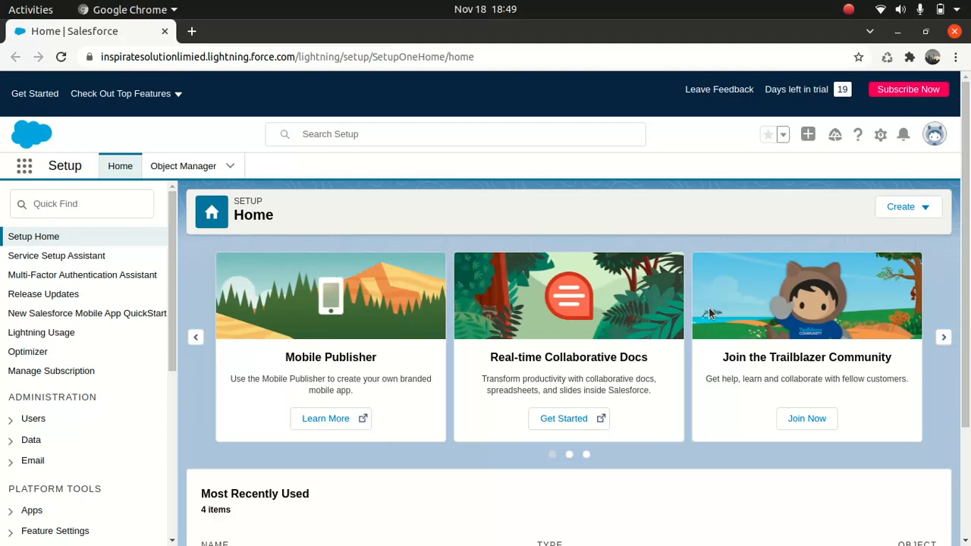
pyautogui.moveTo(712, 201)
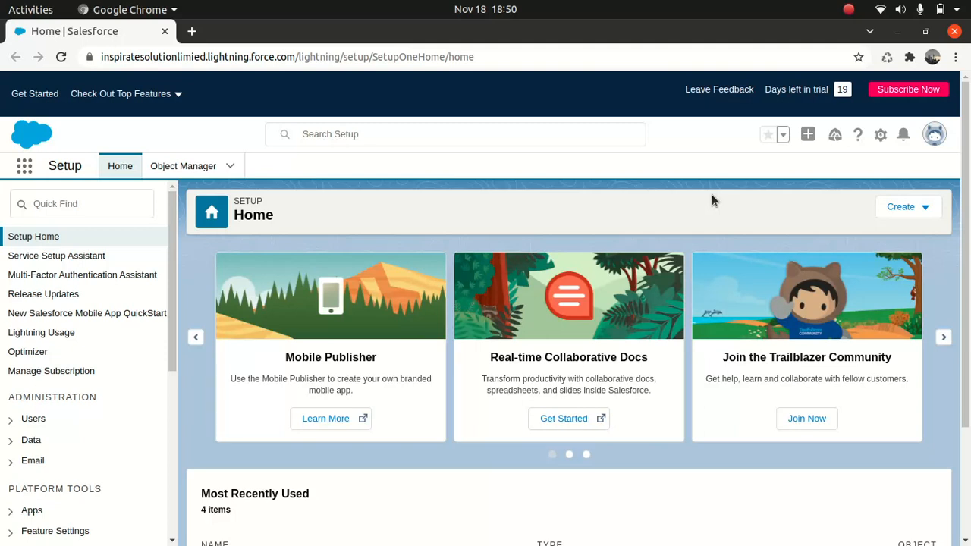
pyautogui.moveTo(463, 210)
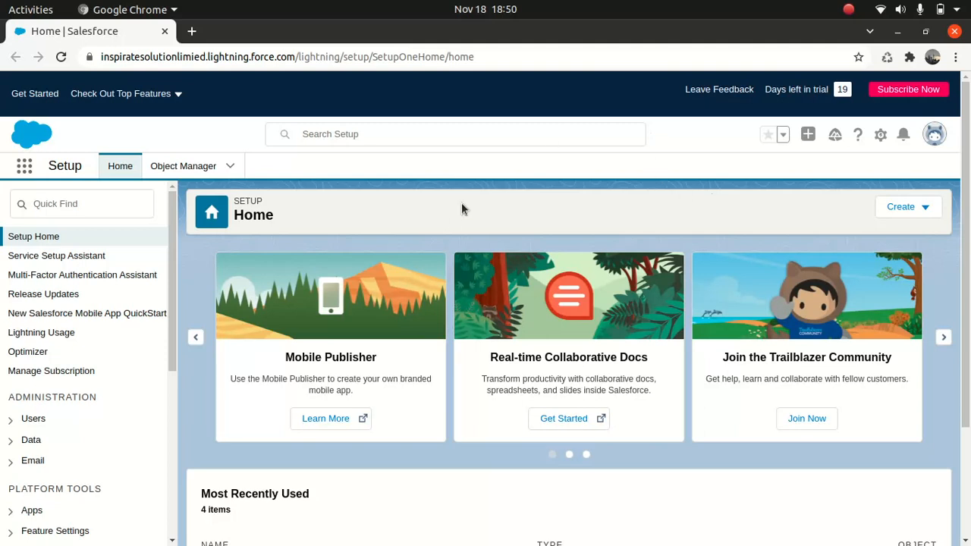
pyautogui.moveTo(361, 248)
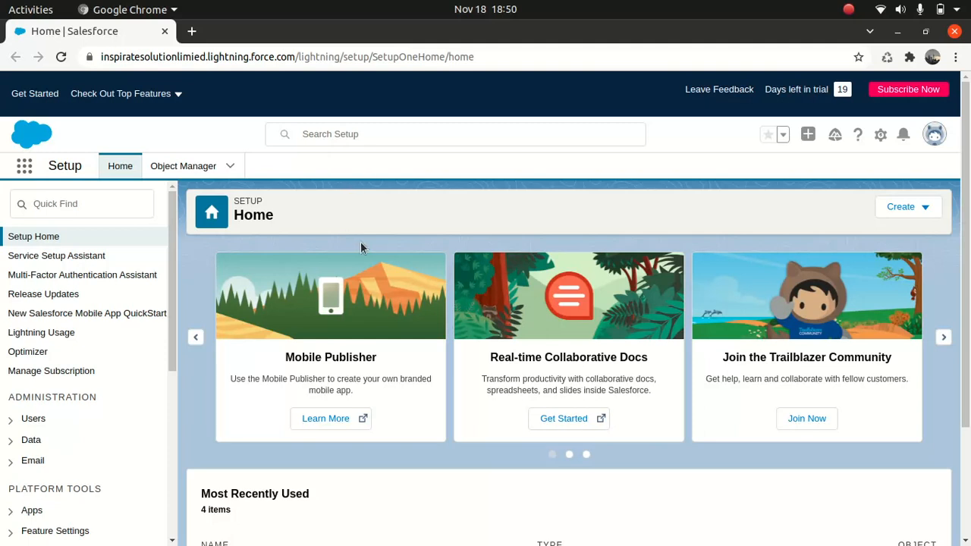
pyautogui.moveTo(413, 219)
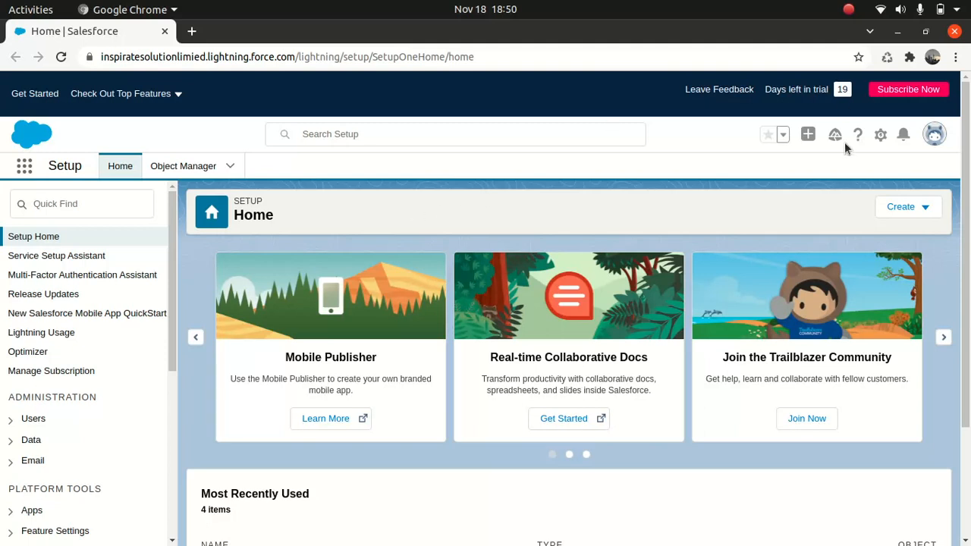
pyautogui.moveTo(880, 149)
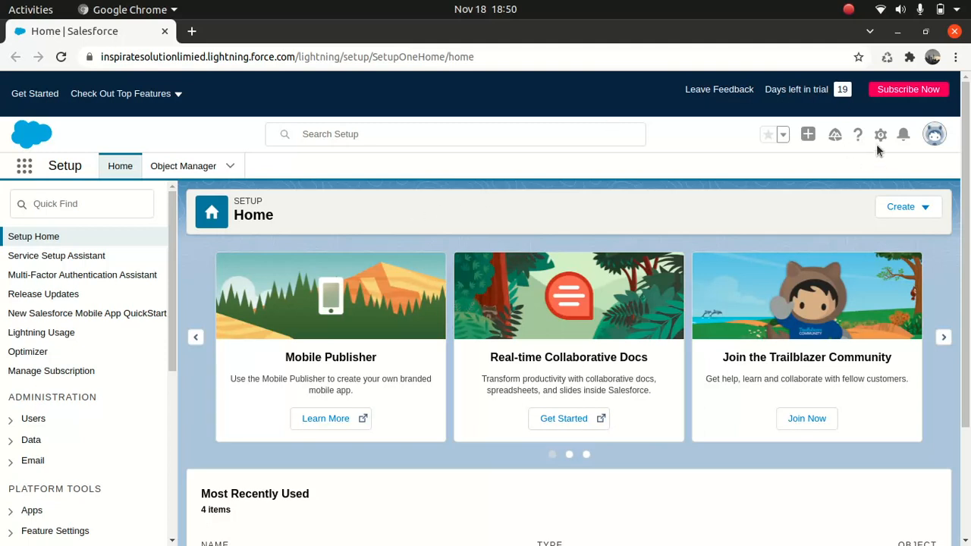
pyautogui.moveTo(826, 164)
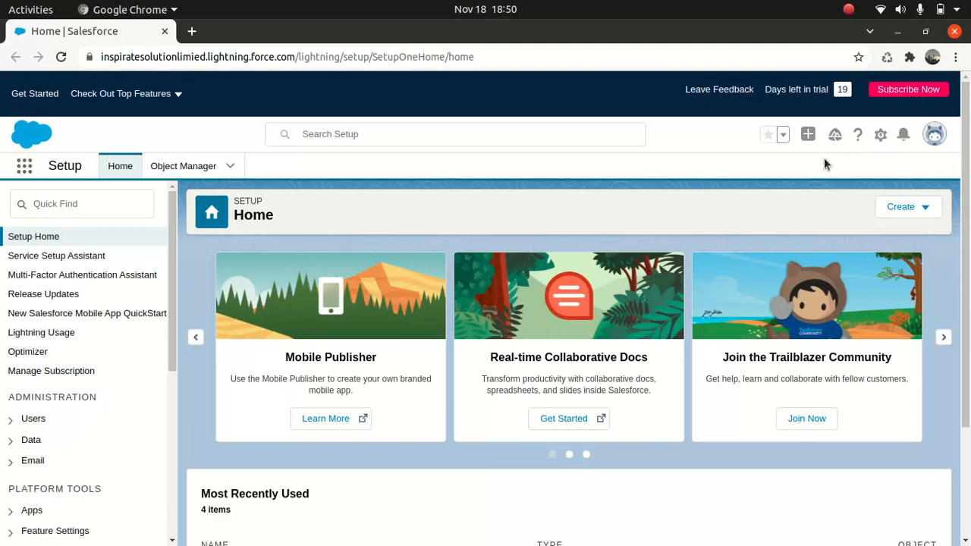
# Find Outbound Change Sets with Quick Find 'change' in production and start a new change set
pyautogui.click(880, 134)
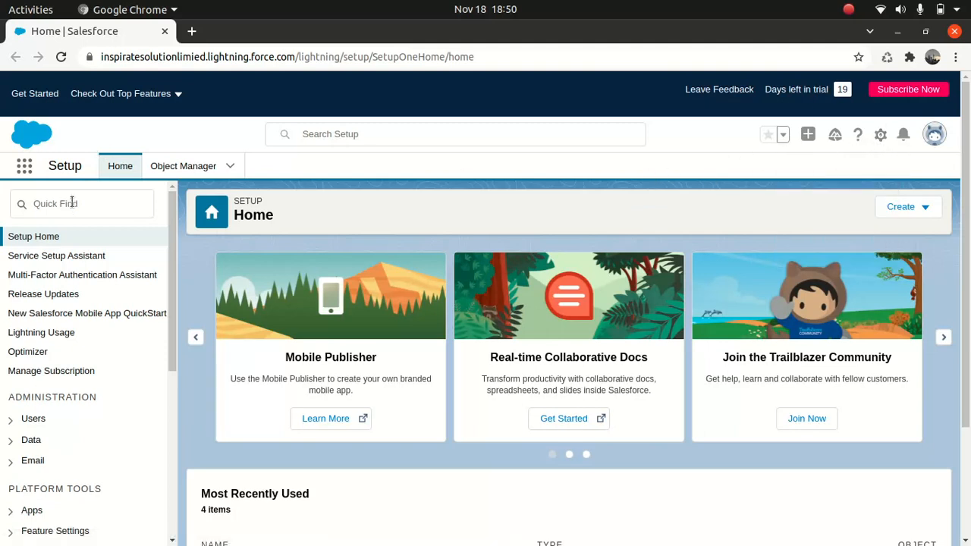
pyautogui.click(81, 203)
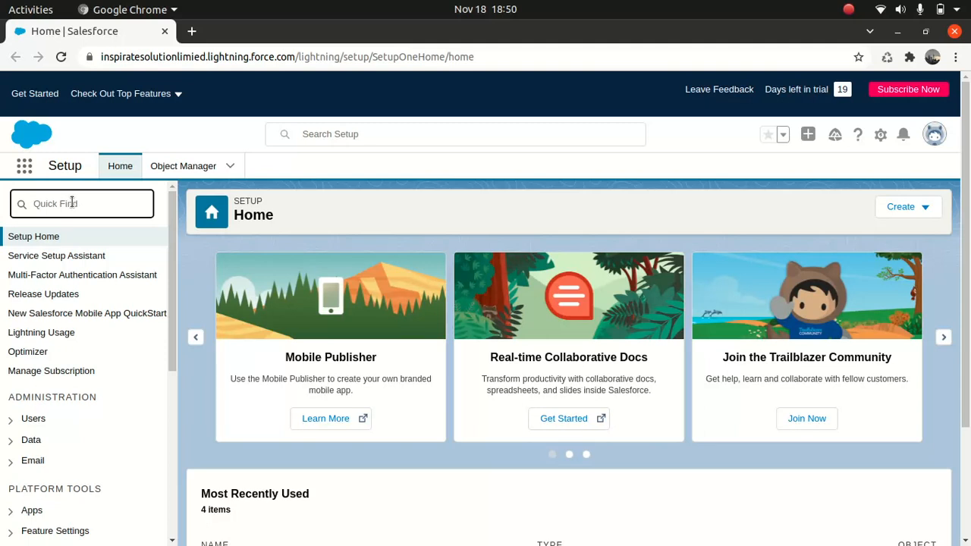
pyautogui.write('change')
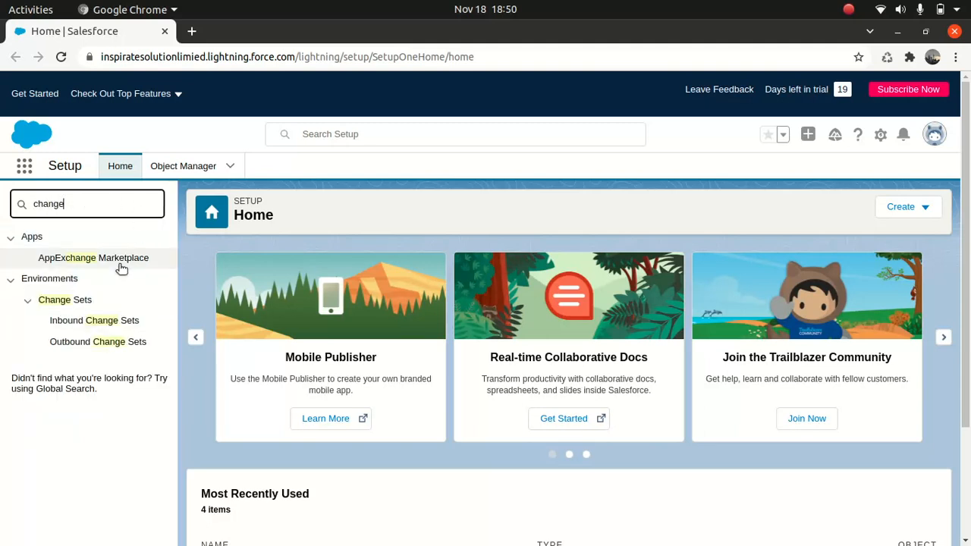
pyautogui.moveTo(85, 320)
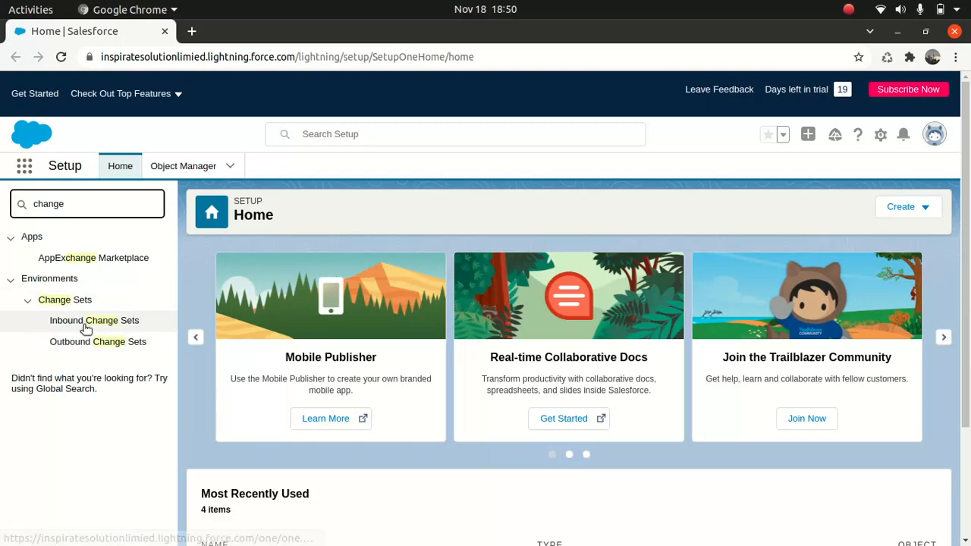
pyautogui.moveTo(97, 341)
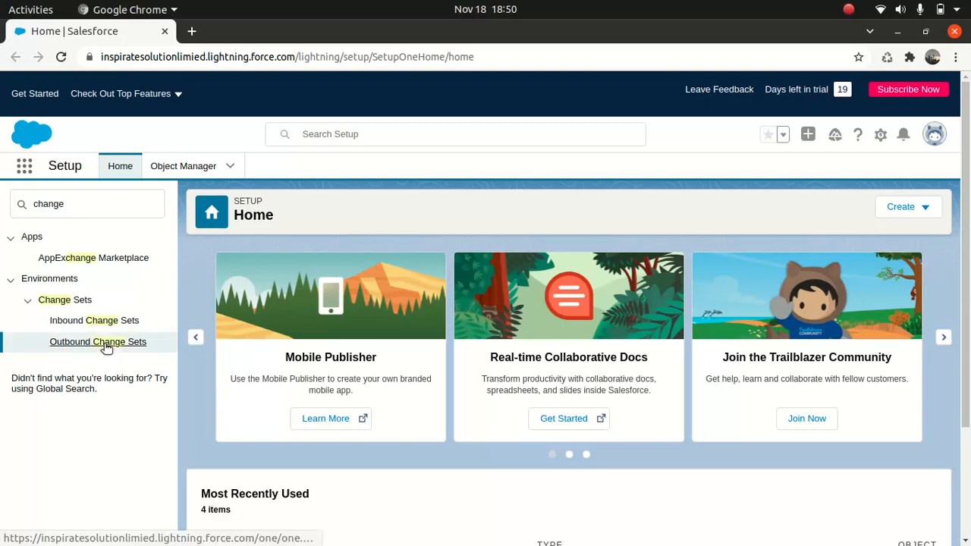
pyautogui.click(97, 342)
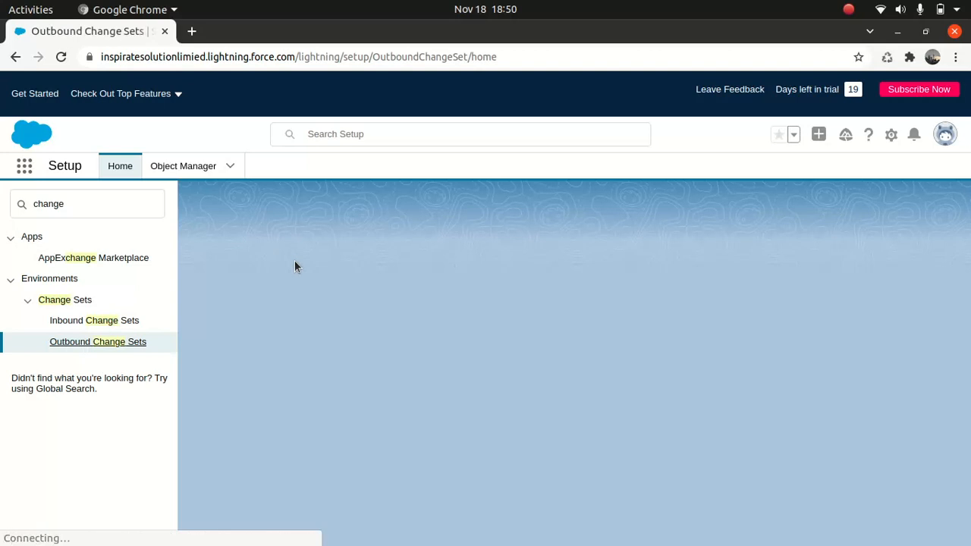
pyautogui.click(97, 342)
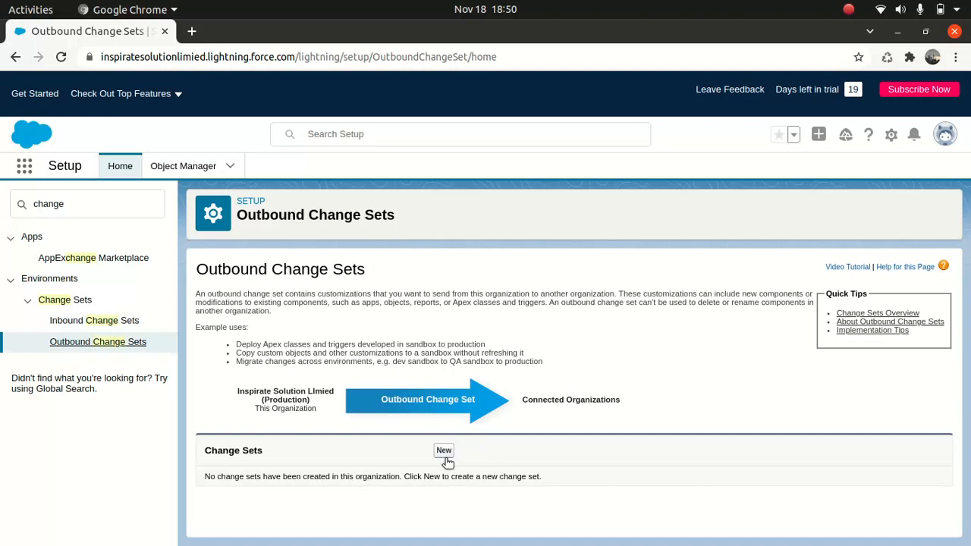
pyautogui.click(443, 450)
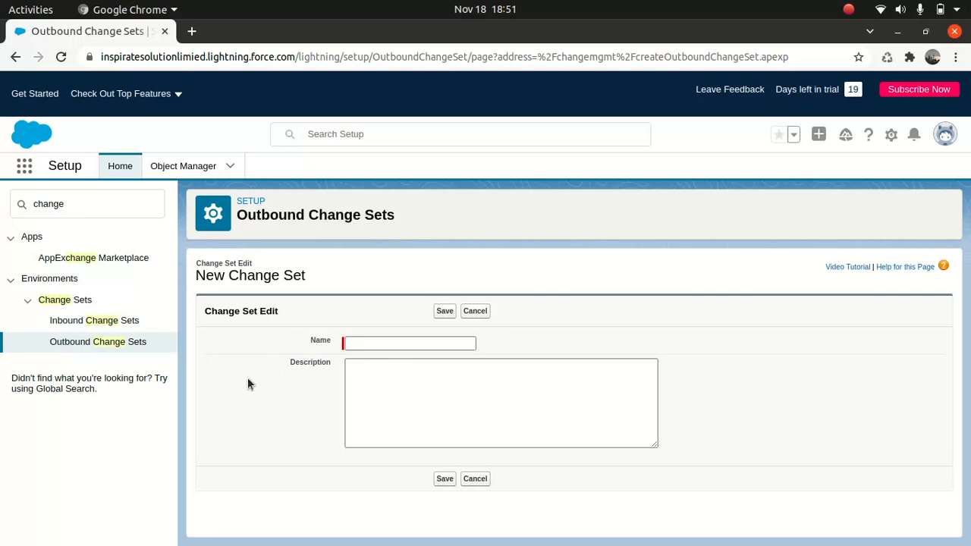
# Log into the DevSandbox org at test.salesforce.com in a new tab and dismiss the password prompt
pyautogui.click(191, 31)
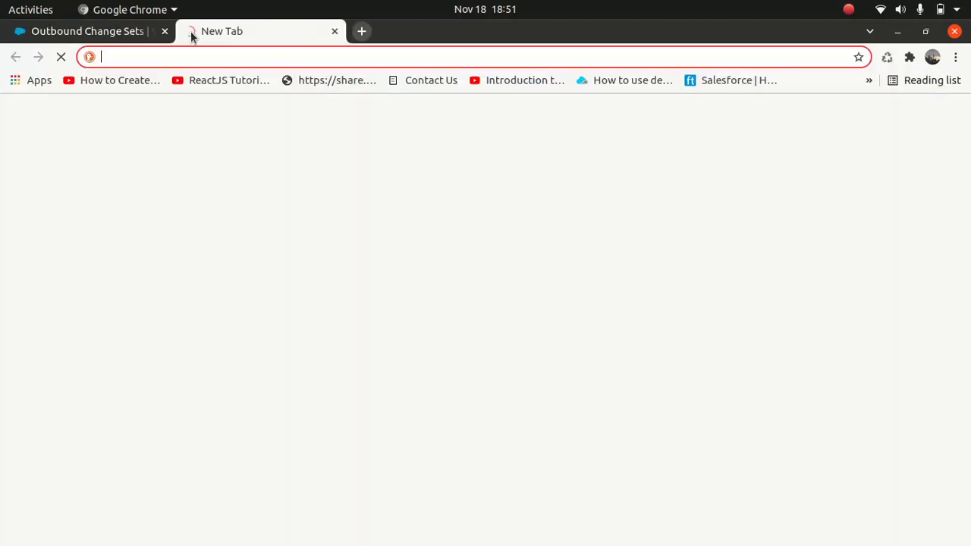
pyautogui.write('test.salesforce.com')
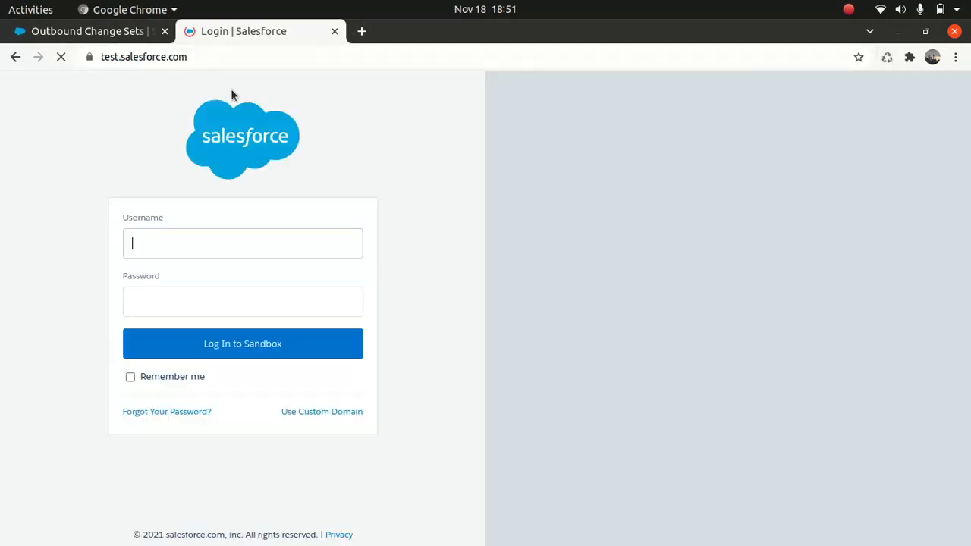
pyautogui.click(242, 243)
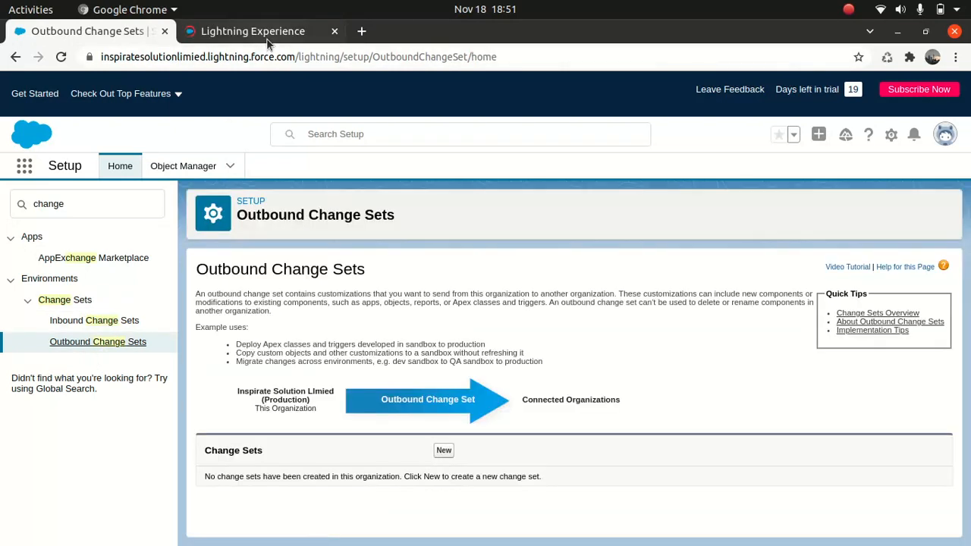
pyautogui.click(253, 31)
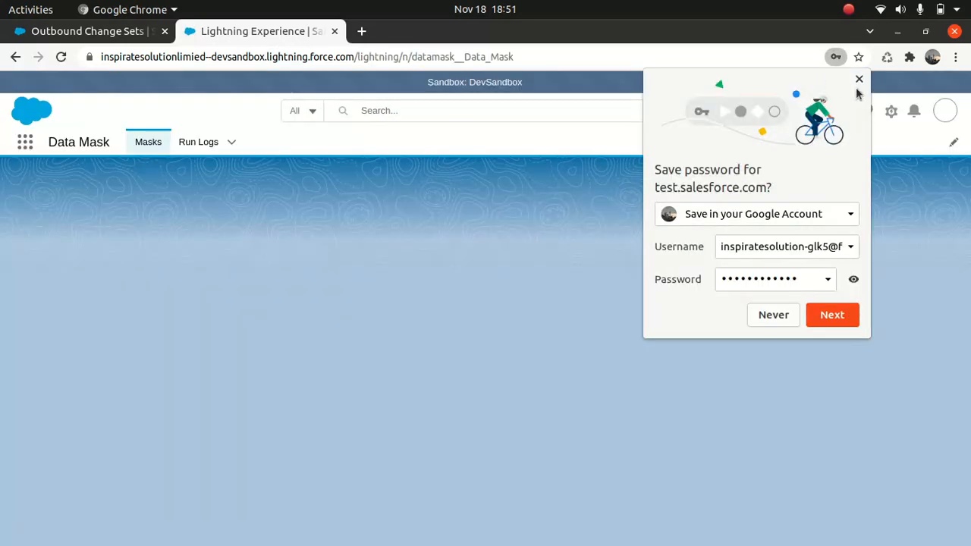
pyautogui.click(858, 79)
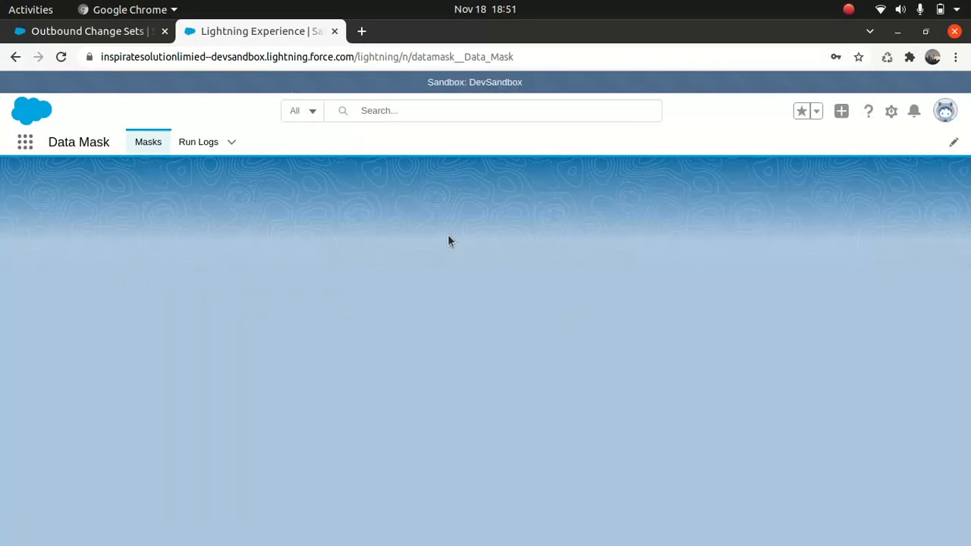
pyautogui.moveTo(830, 103)
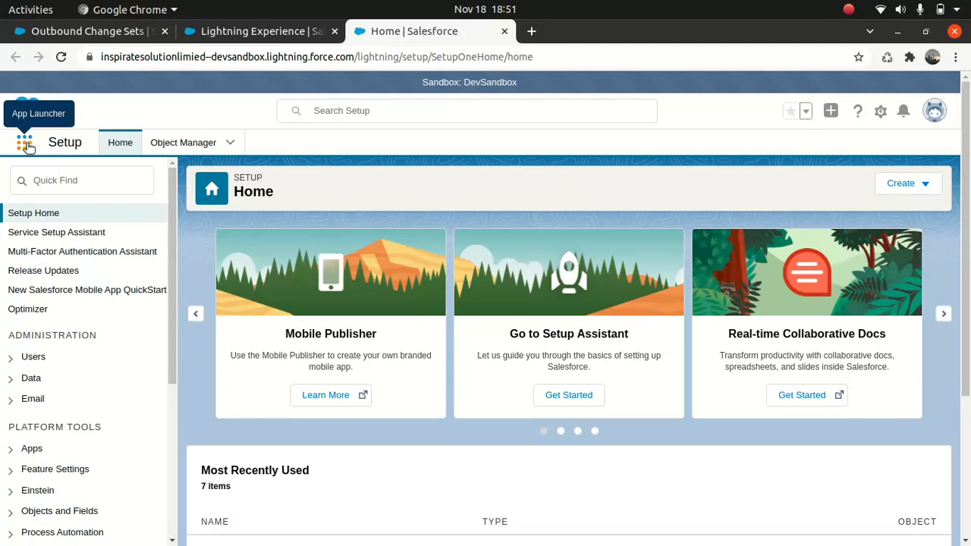
# Start a new custom field on the sandbox Account object and pick the Checkbox type
pyautogui.click(183, 143)
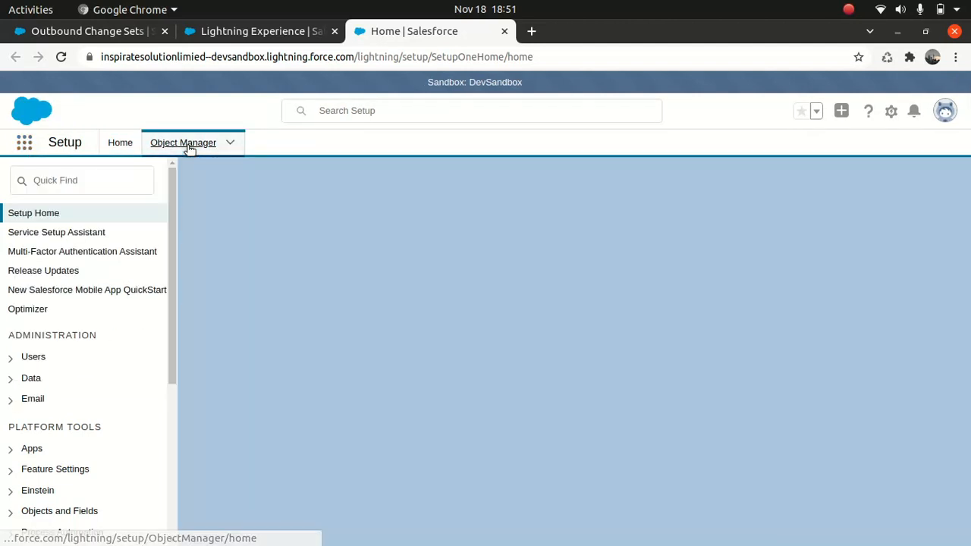
pyautogui.click(183, 143)
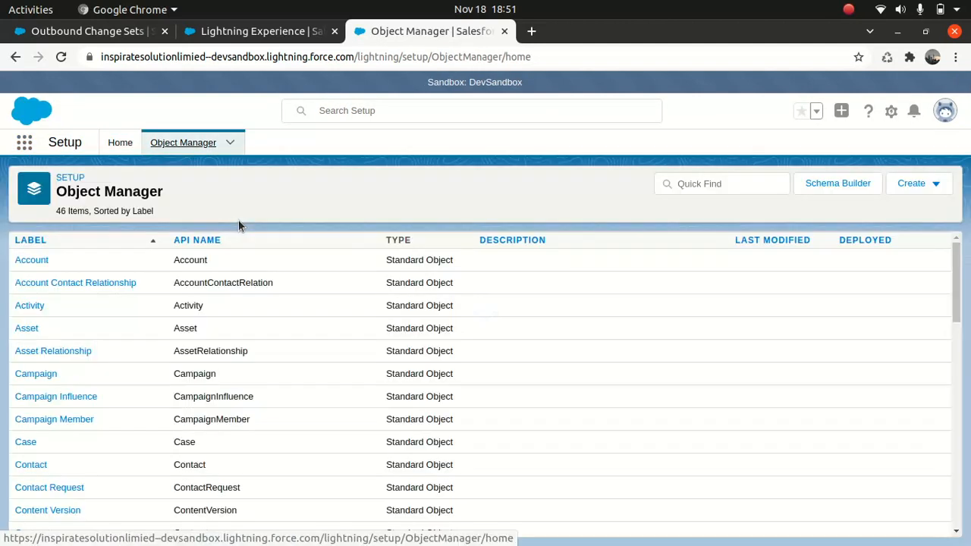
pyautogui.click(31, 259)
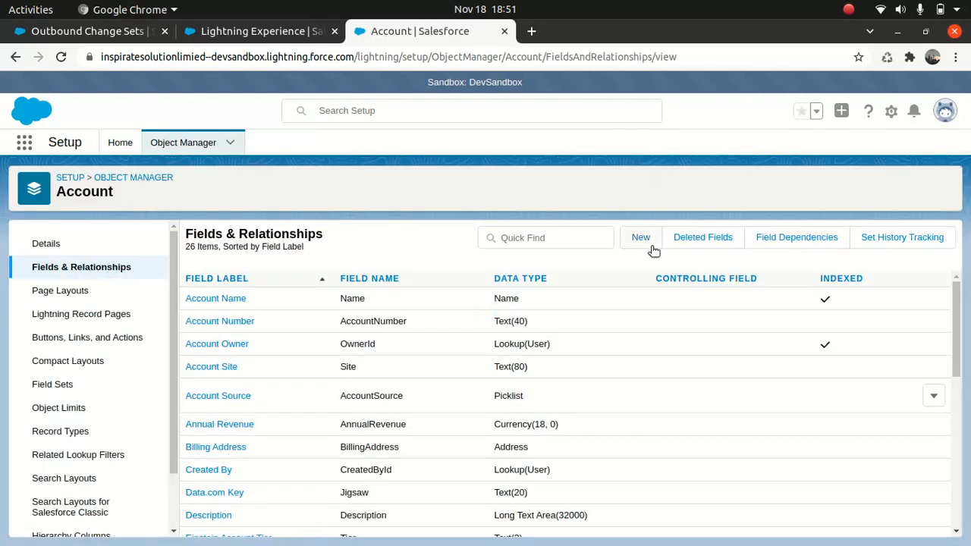
pyautogui.click(640, 236)
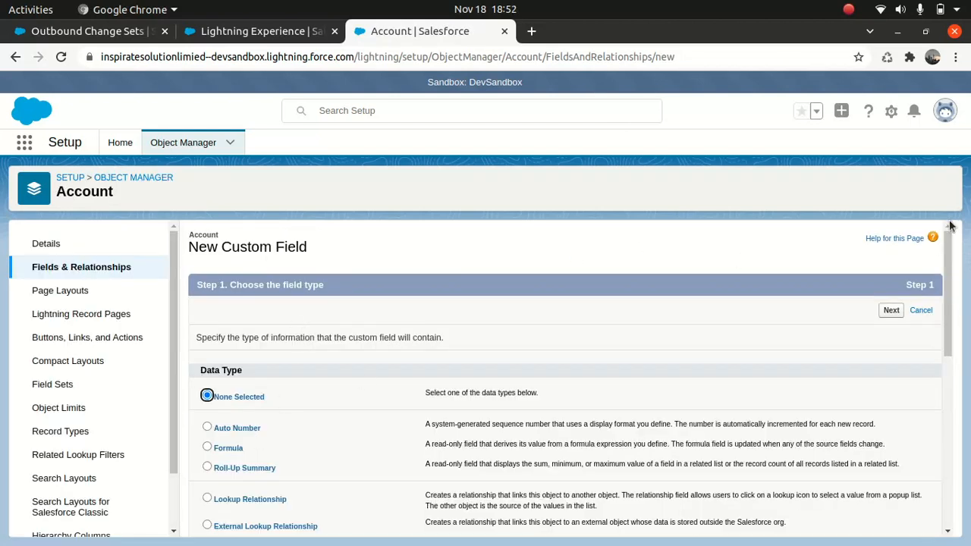
pyautogui.scroll(-3)
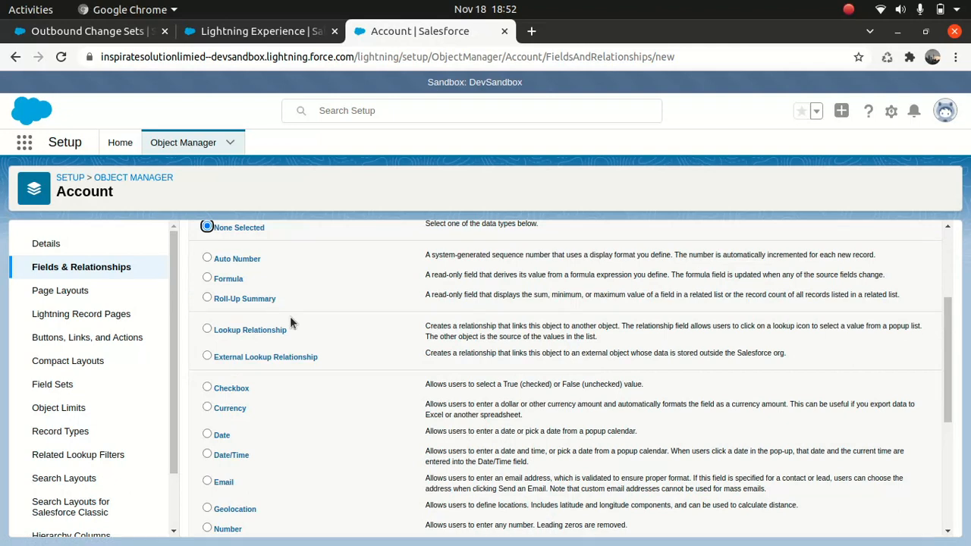
pyautogui.click(207, 388)
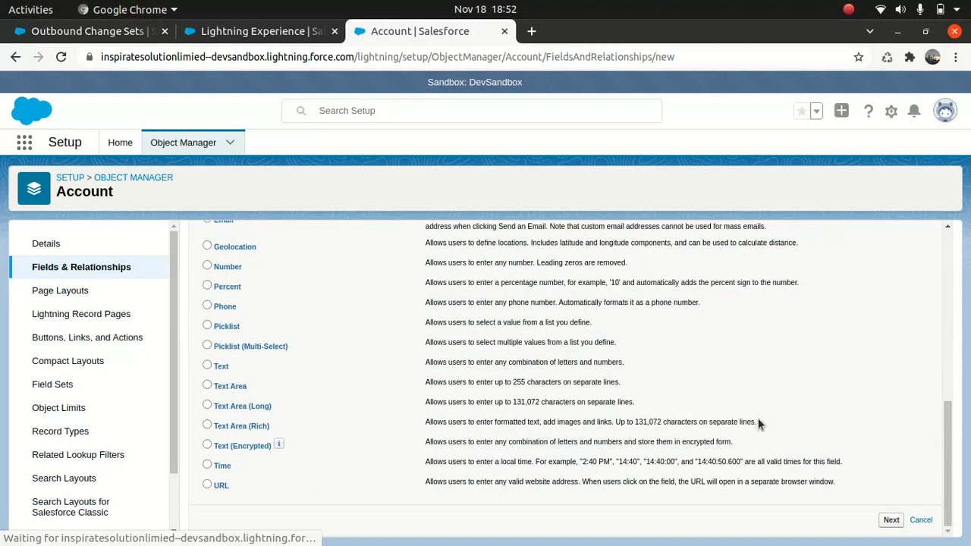
# Enter IsDeployed as the checkbox field's label, description and help text, default Unchecked
pyautogui.click(891, 519)
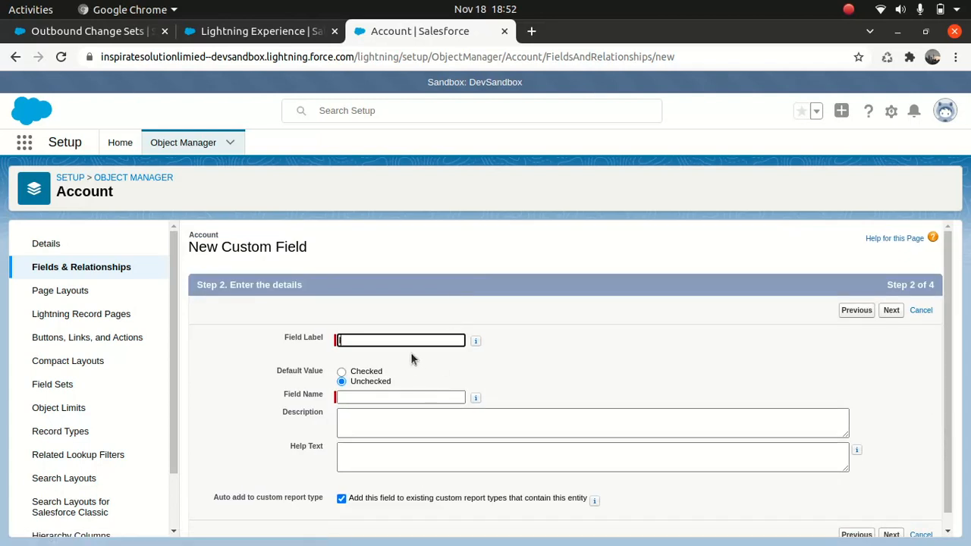
pyautogui.write('IsdE')
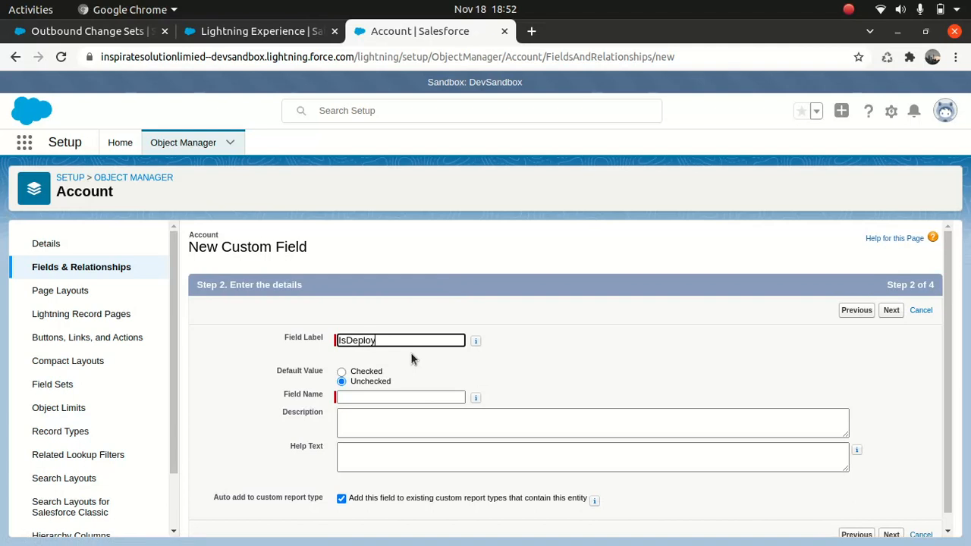
pyautogui.write('ed')
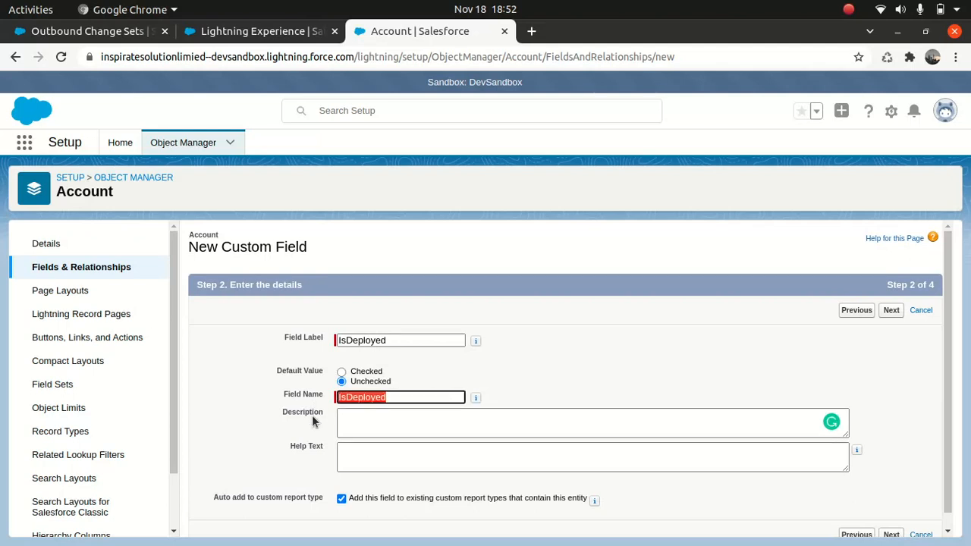
pyautogui.write('IsDeployed')
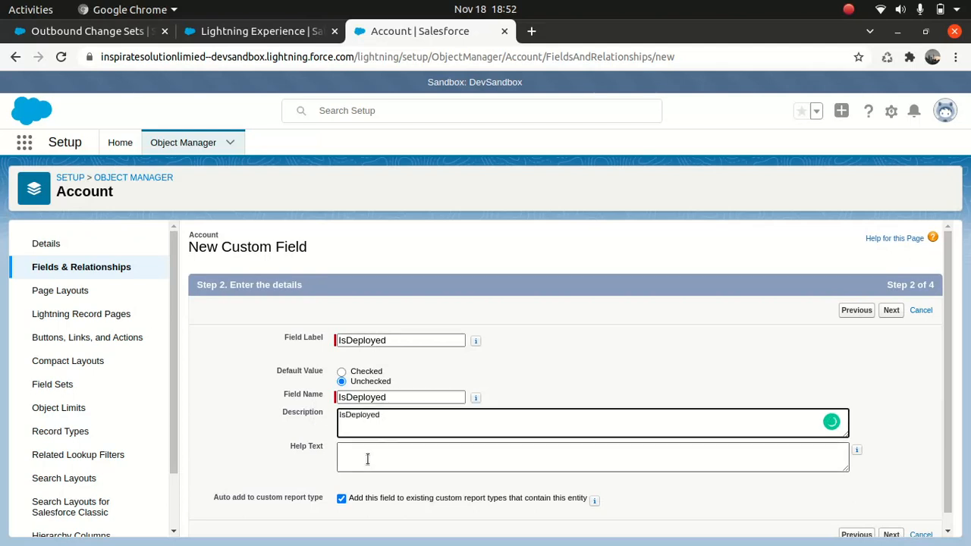
pyautogui.write('IsDeployed')
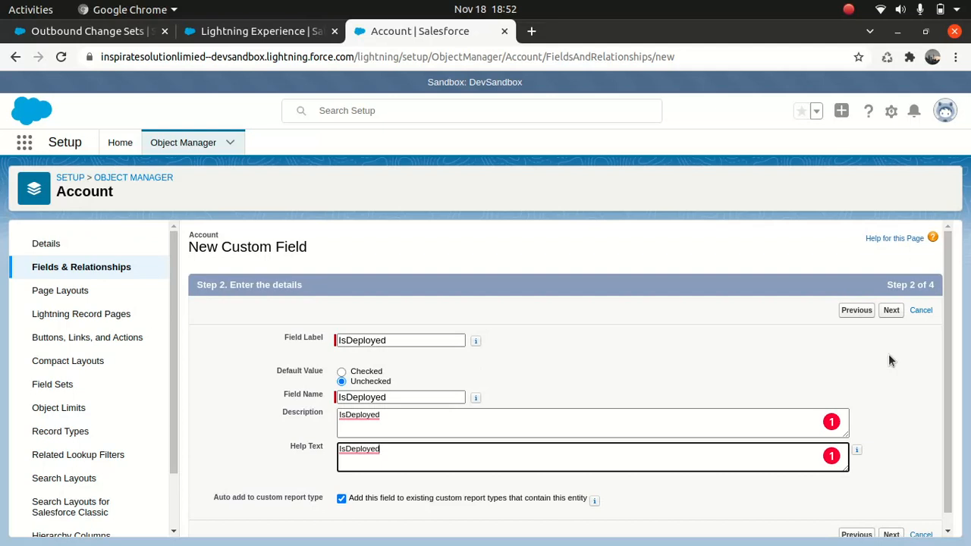
pyautogui.moveTo(929, 324)
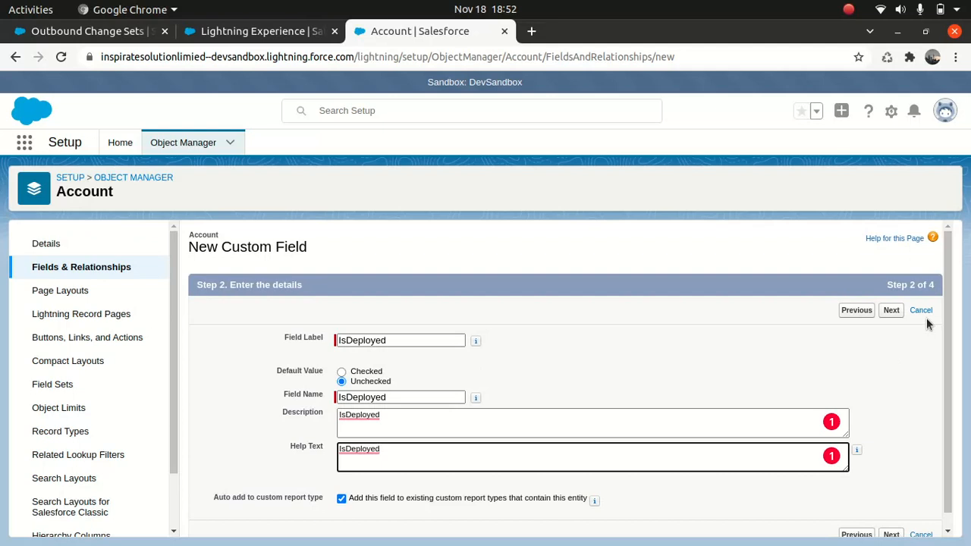
# Keep default field-level security and page layouts, then save the IsDeployed field
pyautogui.click(891, 309)
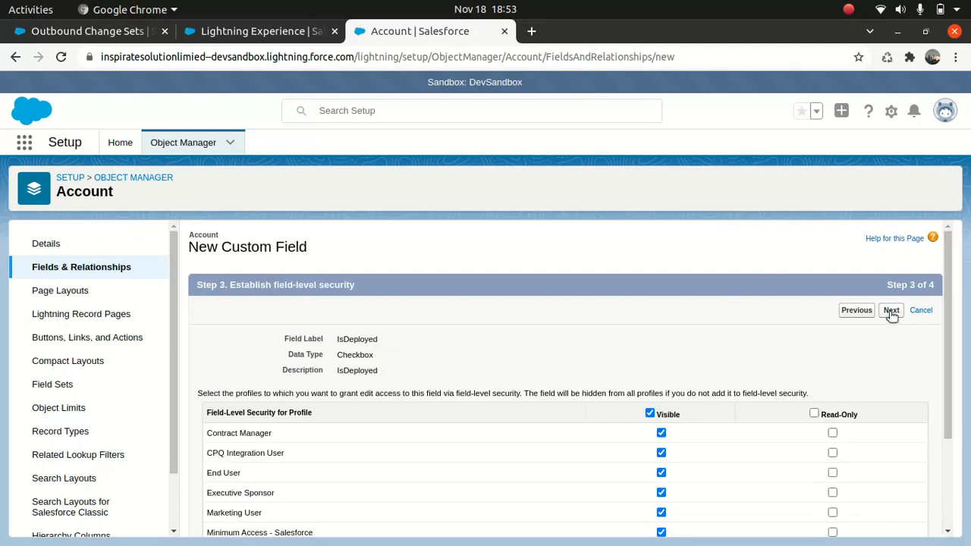
pyautogui.click(891, 311)
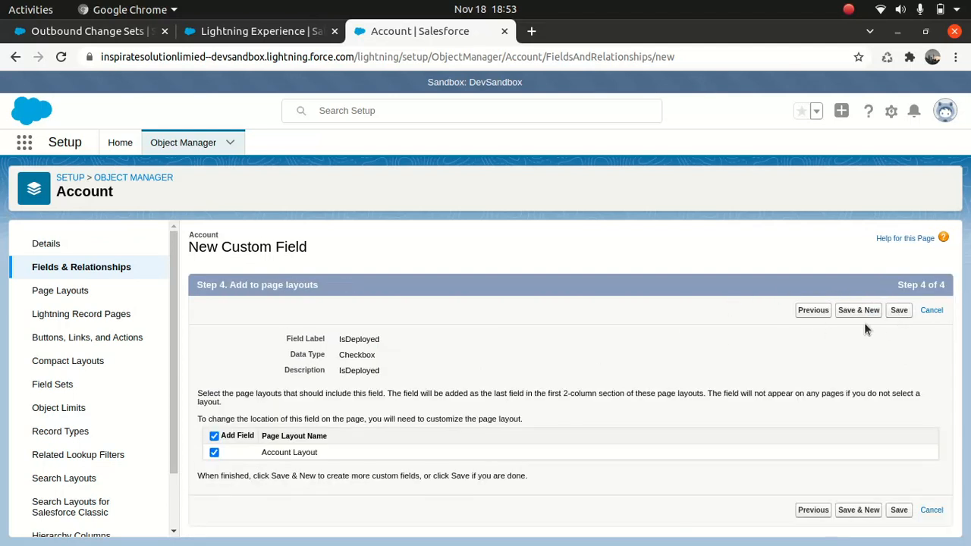
pyautogui.click(898, 309)
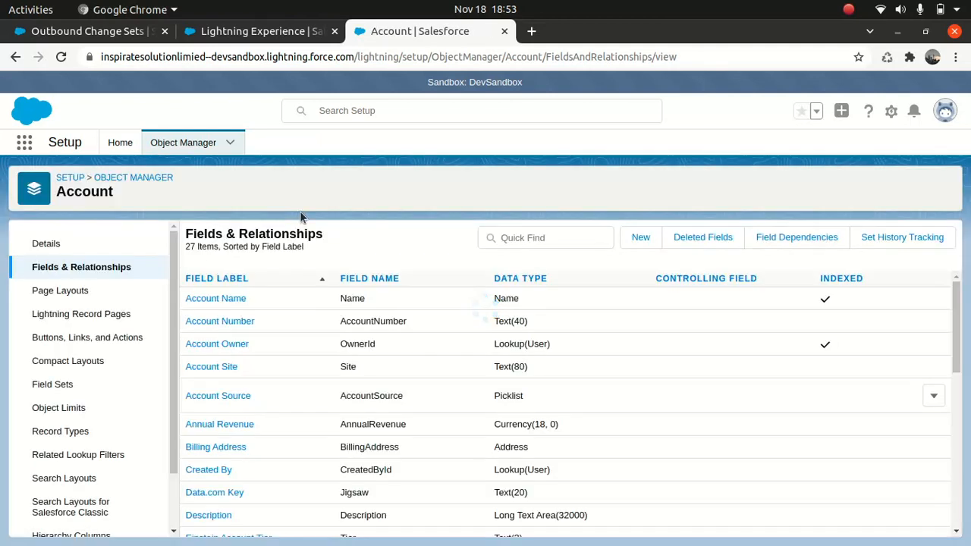
pyautogui.moveTo(328, 200)
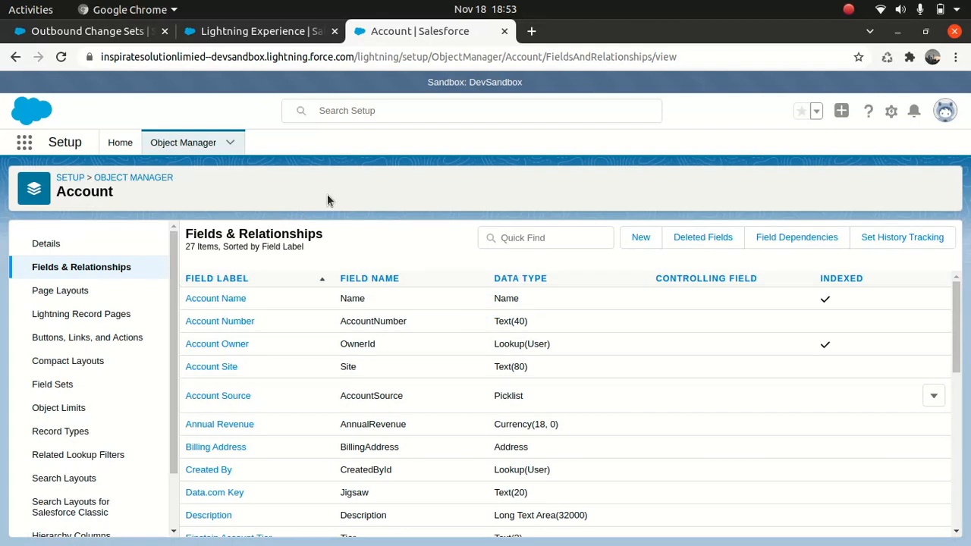
# Check the production change sets tab, return to the sandbox Account tab, and close the Lightning tab
pyautogui.click(83, 31)
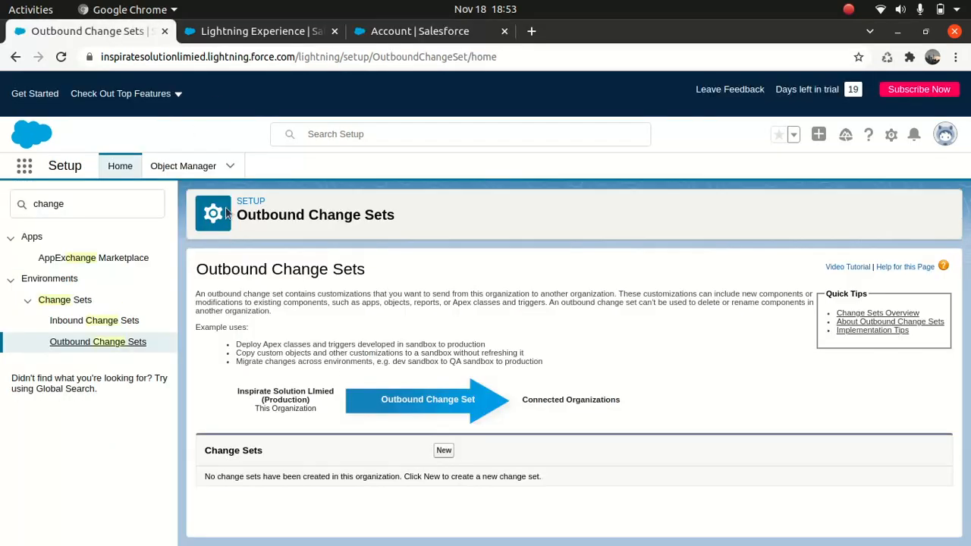
pyautogui.click(420, 31)
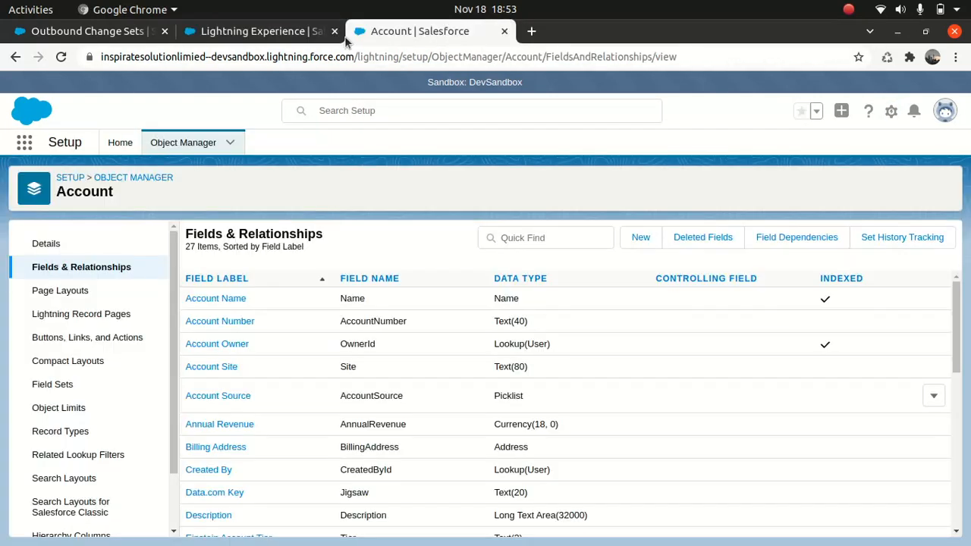
pyautogui.click(335, 31)
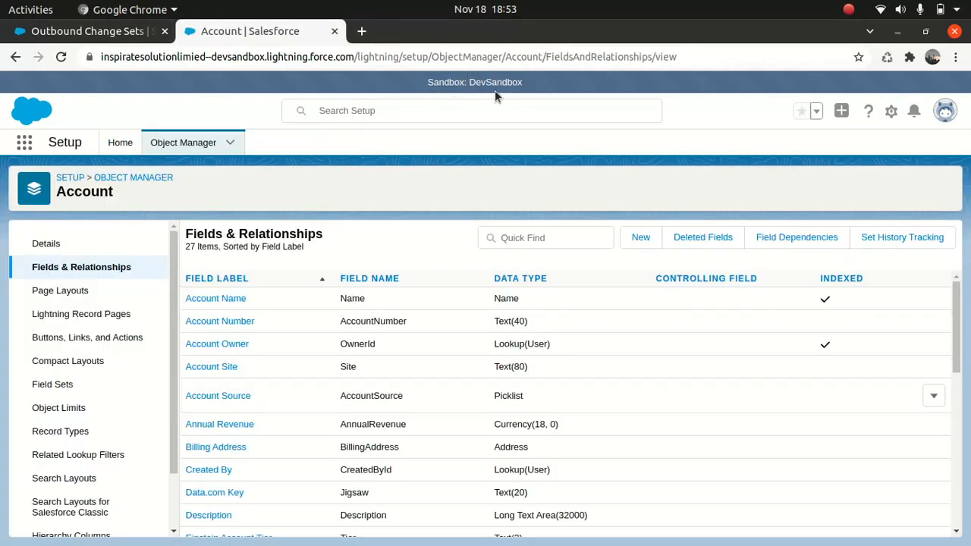
# From sandbox Setup Home, find 'change' in Quick Find and go to Outbound Change Sets
pyautogui.click(119, 143)
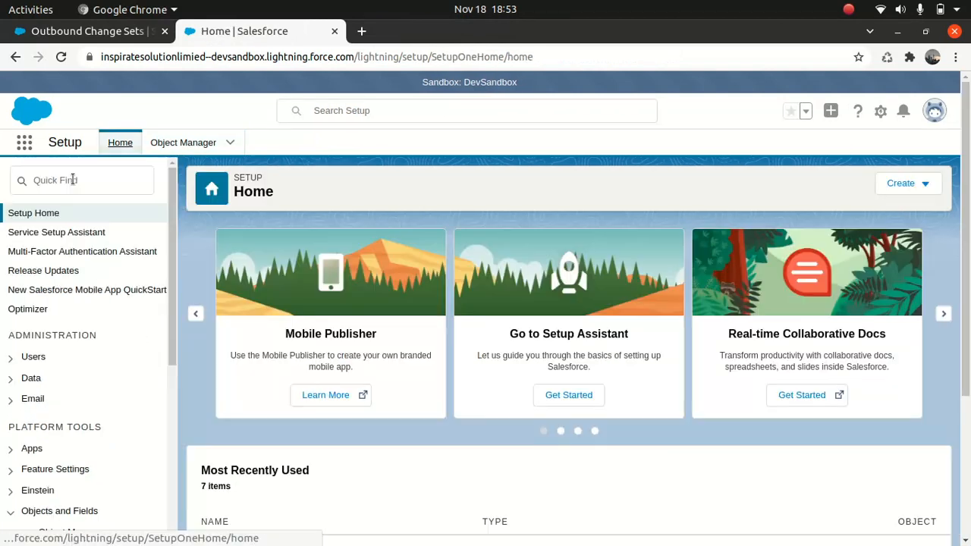
pyautogui.write('change')
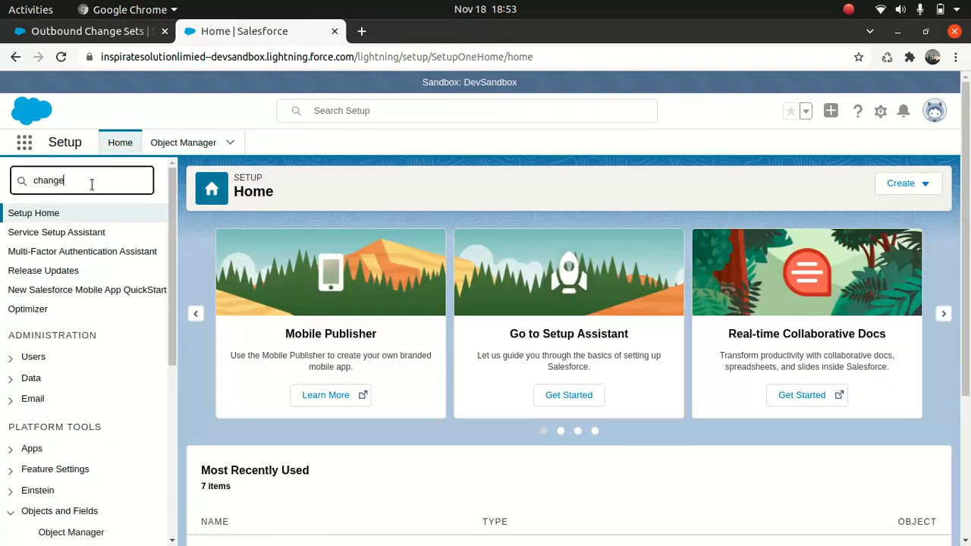
pyautogui.write('change')
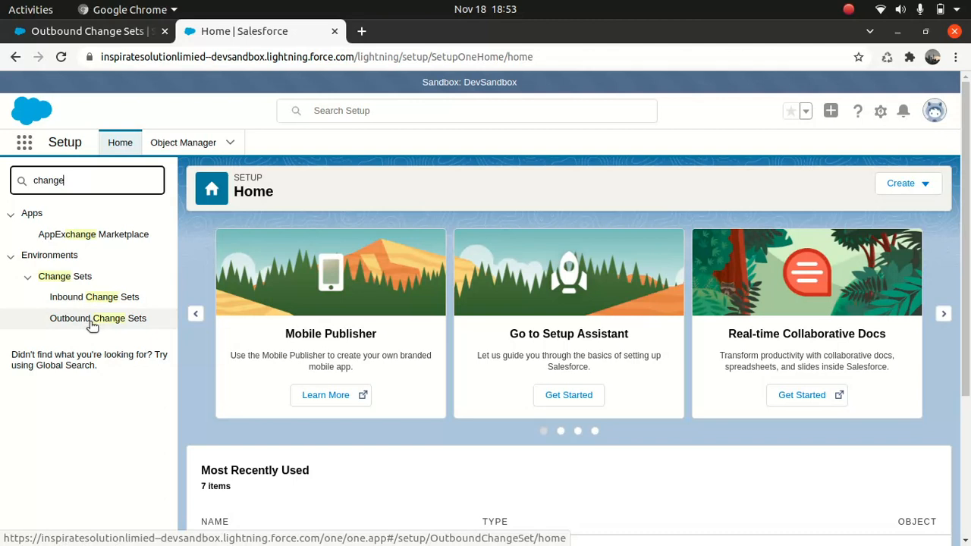
pyautogui.click(98, 317)
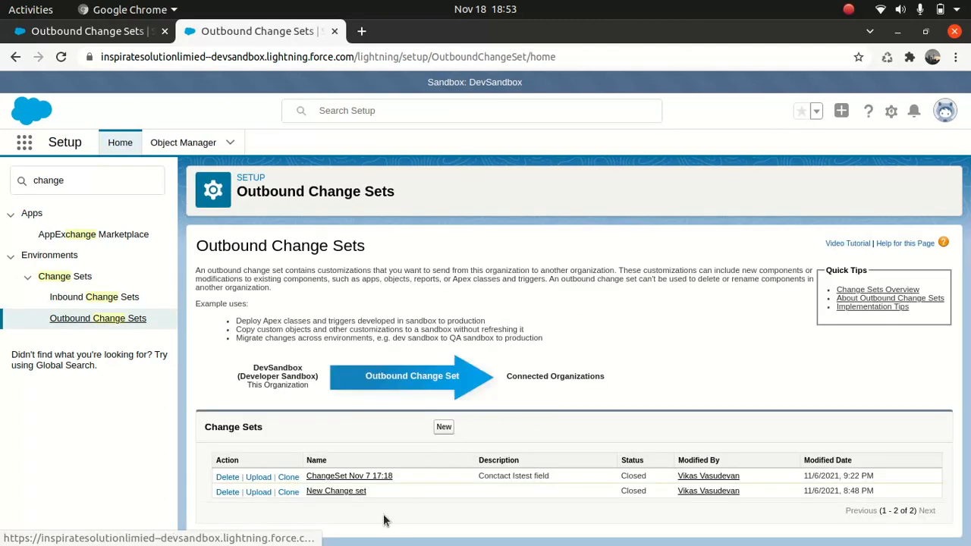
# Name a new change set 'AccountChangeSet Nov 18 18:54' with description 'Isdeployed field on Account'
pyautogui.click(443, 426)
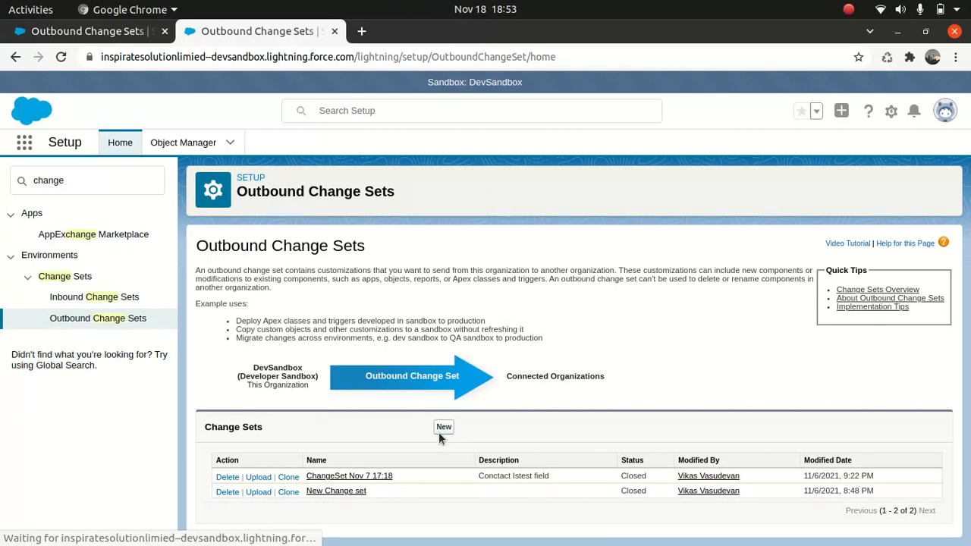
pyautogui.click(443, 427)
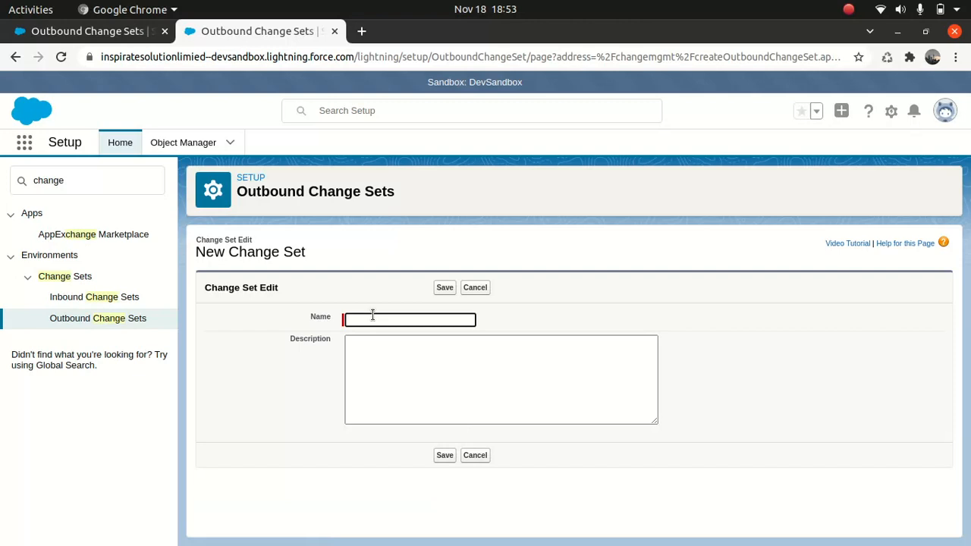
pyautogui.write('AccountChangeSet')
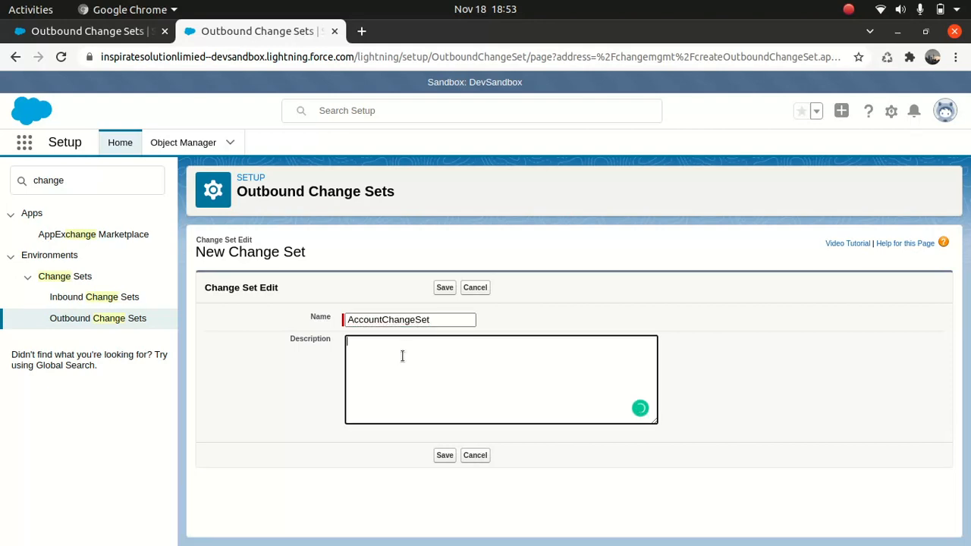
pyautogui.write('lsdeployed field')
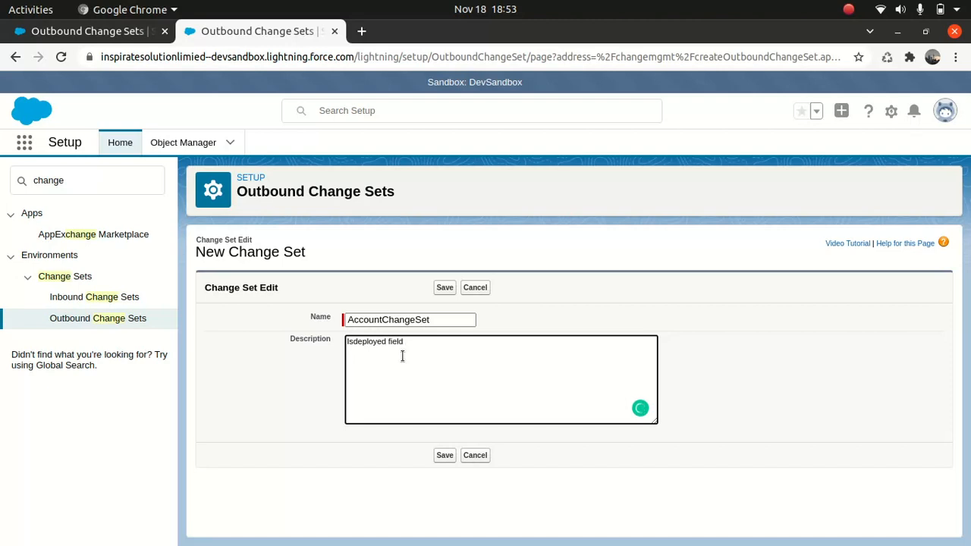
pyautogui.write('on Account')
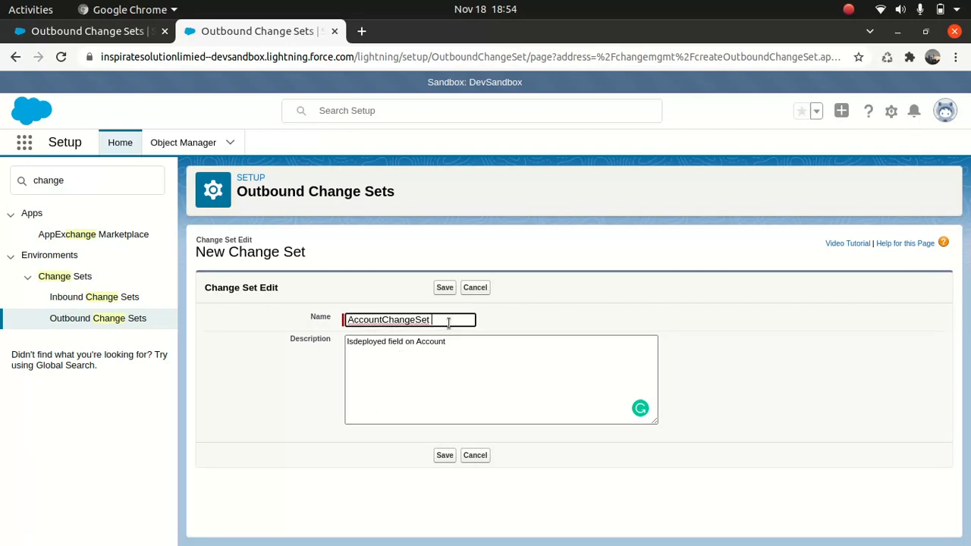
pyautogui.write('Nov 18')
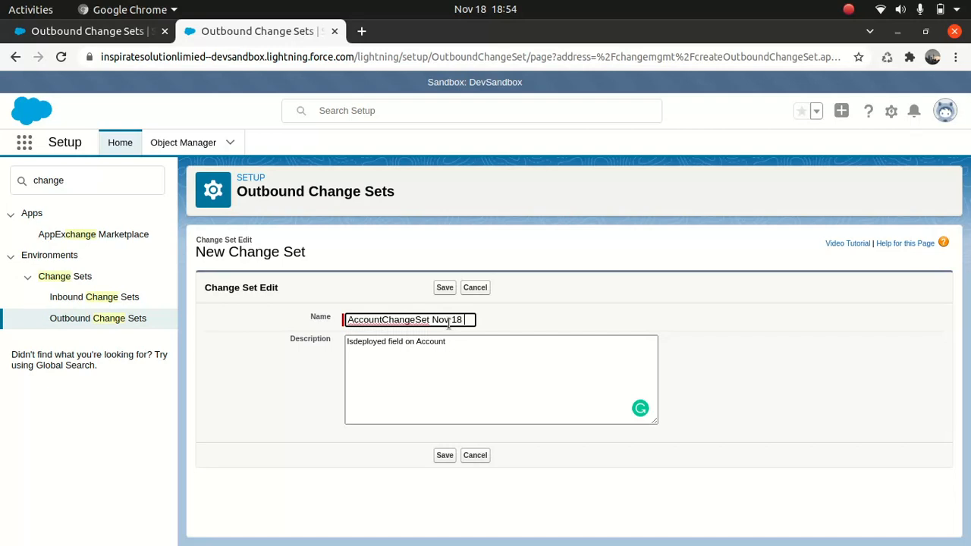
pyautogui.write('18')
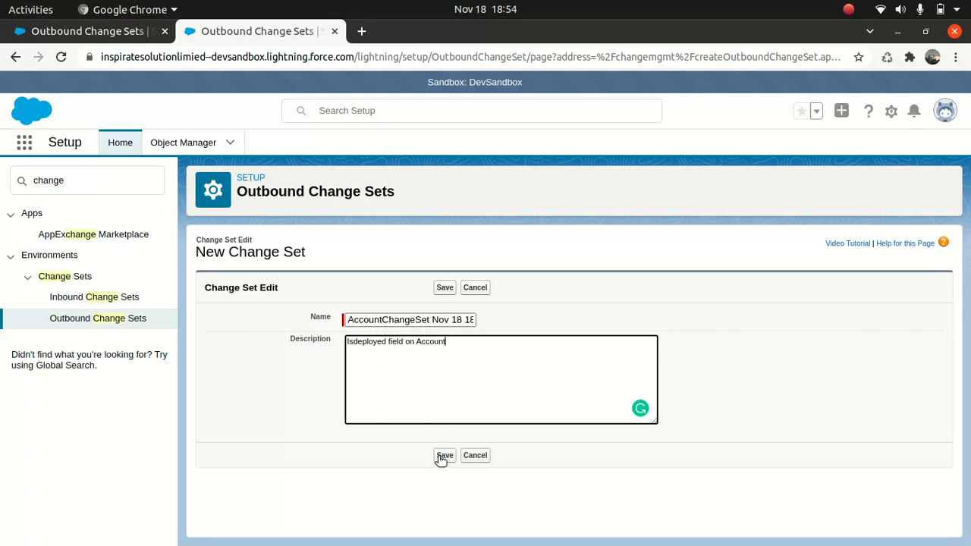
# Save the change set and add the System Administrator profile settings to it
pyautogui.click(444, 455)
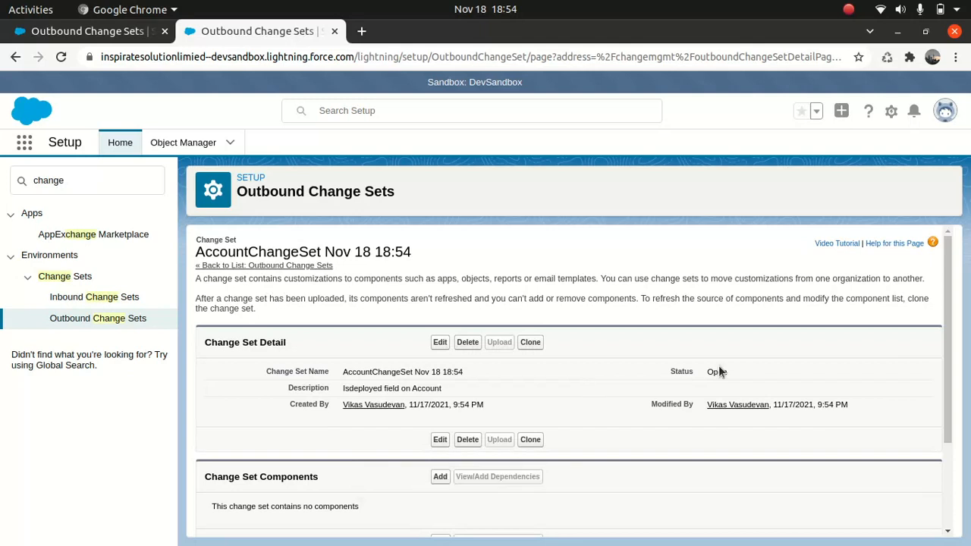
pyautogui.scroll(-3)
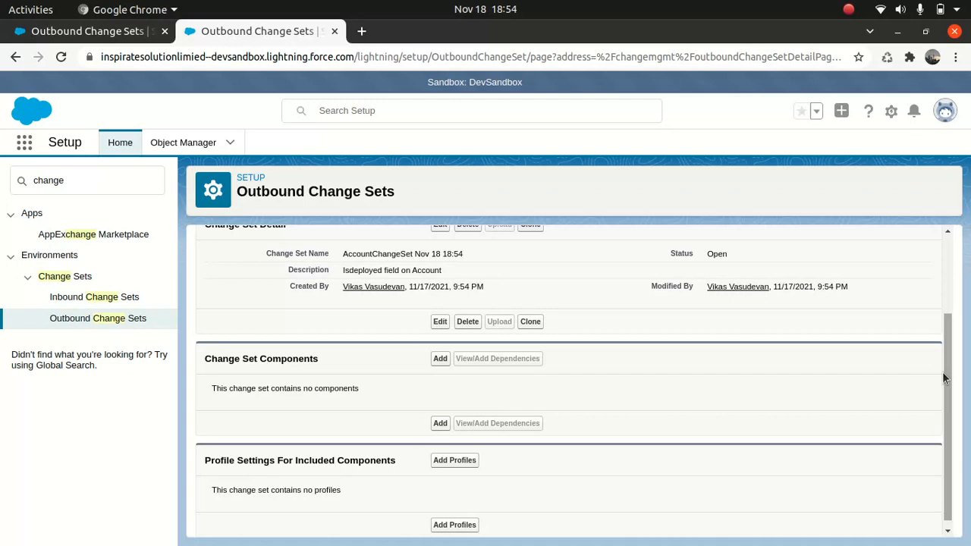
pyautogui.moveTo(770, 349)
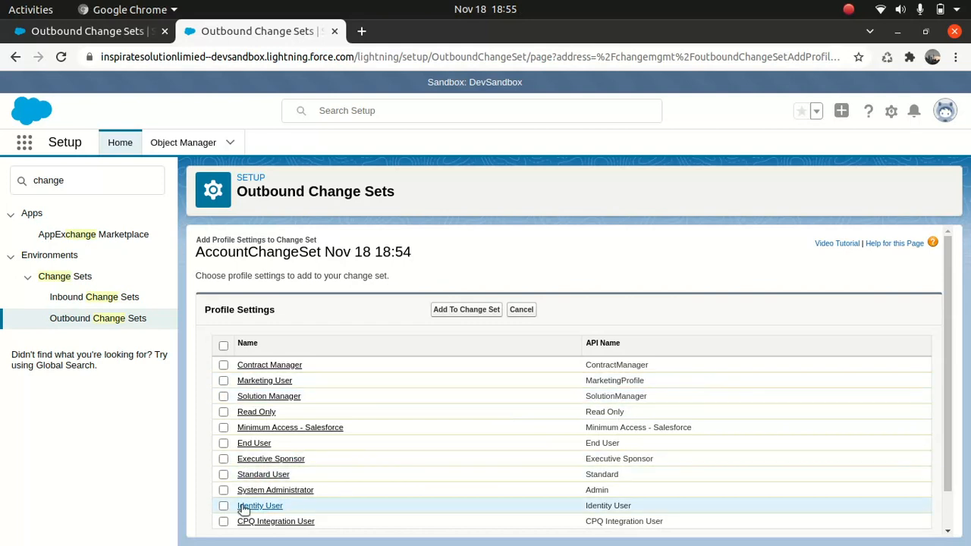
pyautogui.click(223, 490)
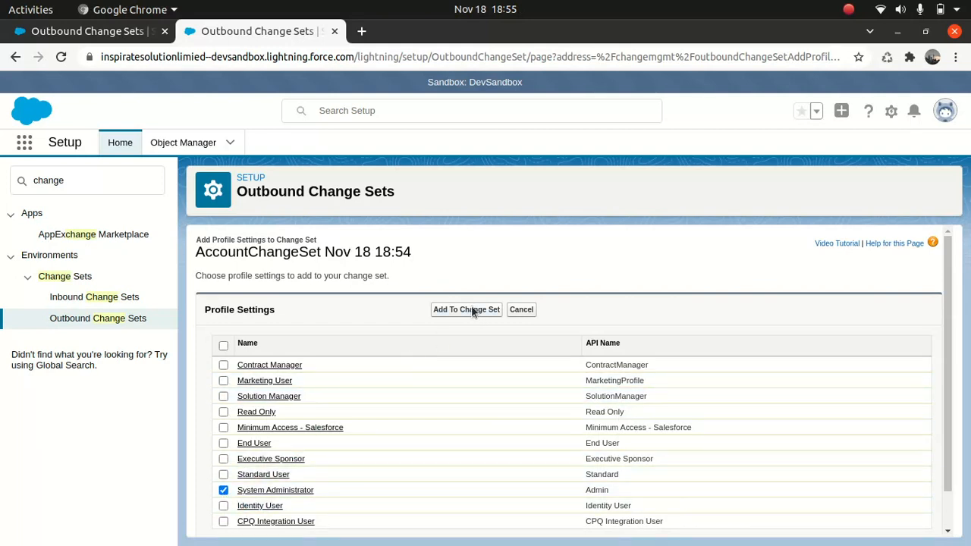
pyautogui.click(466, 309)
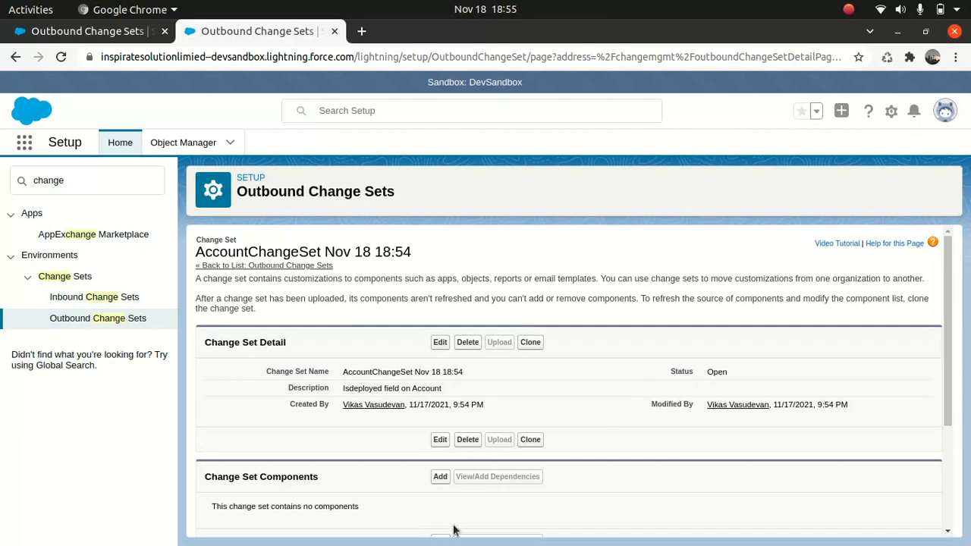
pyautogui.moveTo(439, 480)
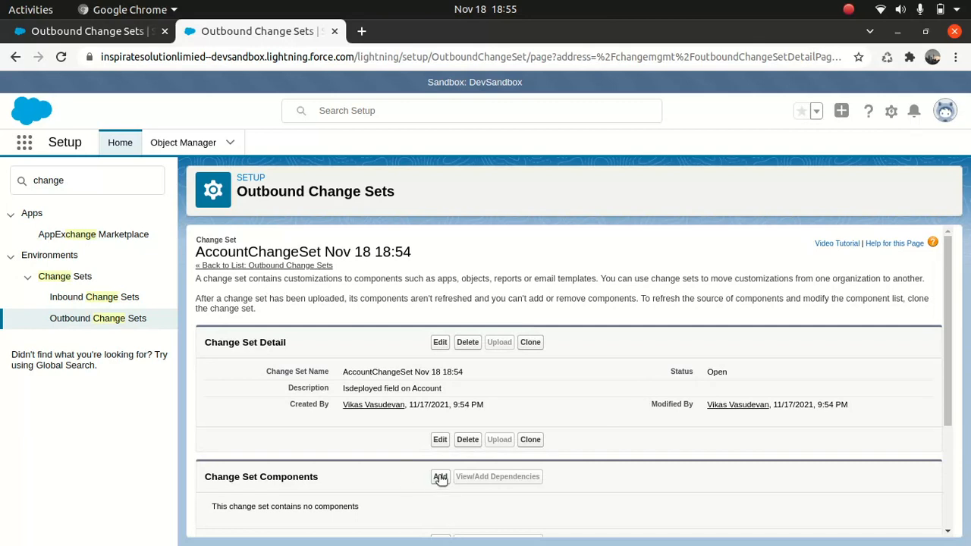
# Add the IsDeployed Account custom field as a Custom Field component of the change set
pyautogui.click(440, 476)
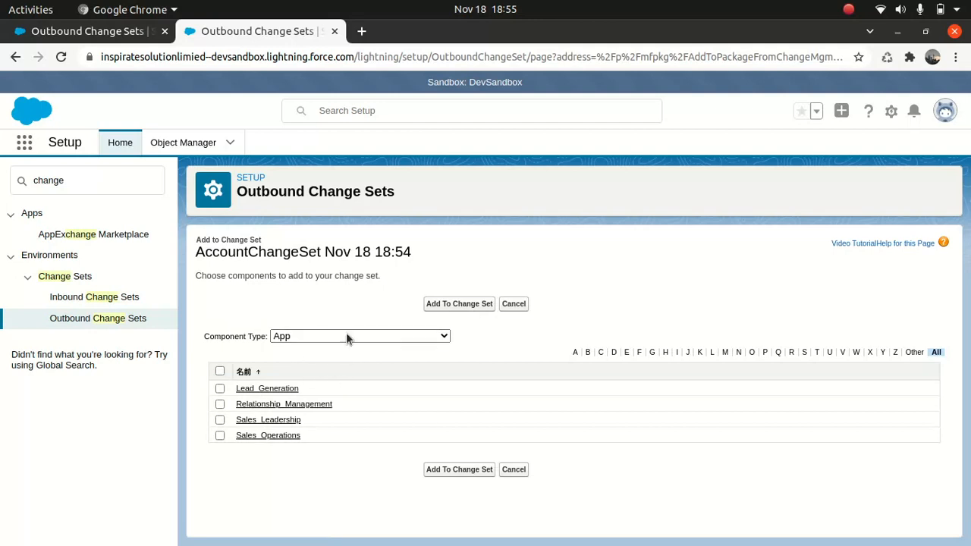
pyautogui.click(359, 336)
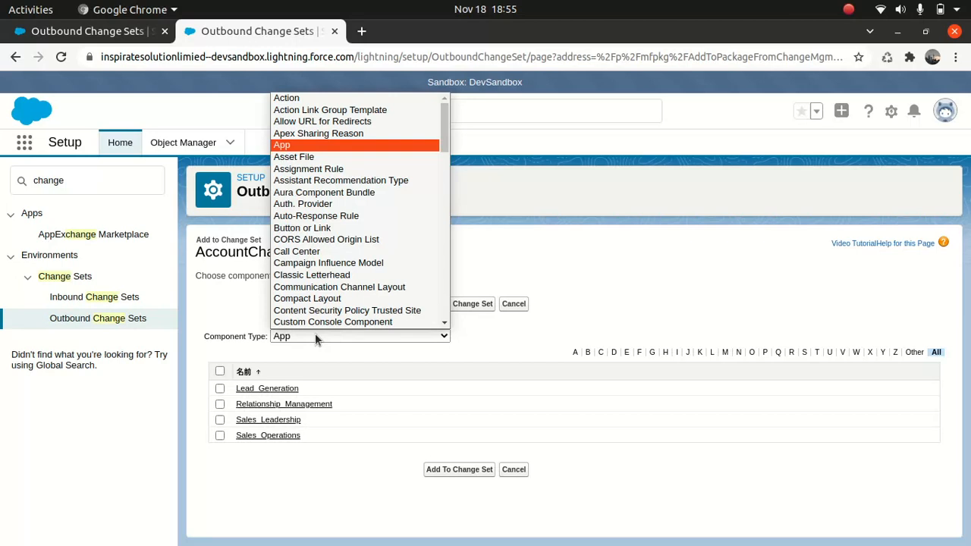
pyautogui.scroll(-3)
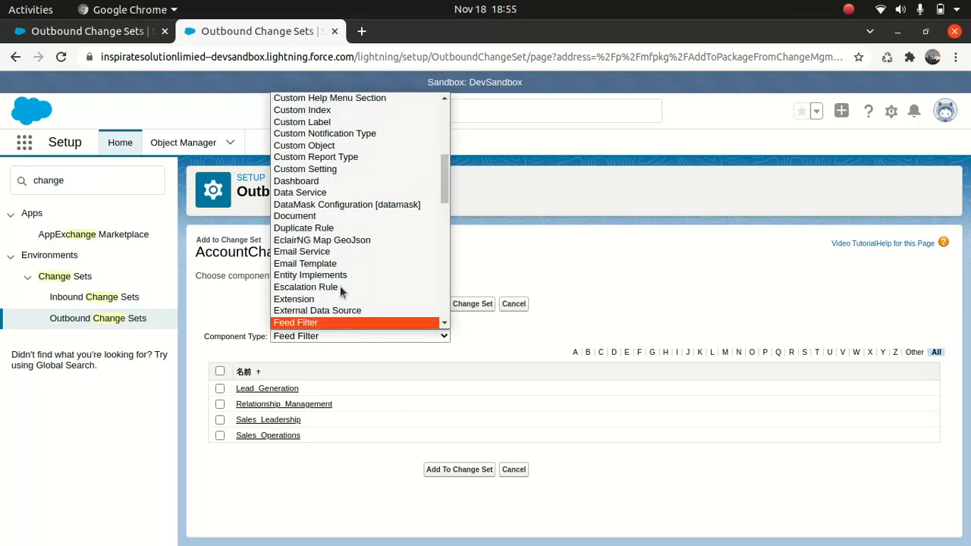
pyautogui.scroll(-3)
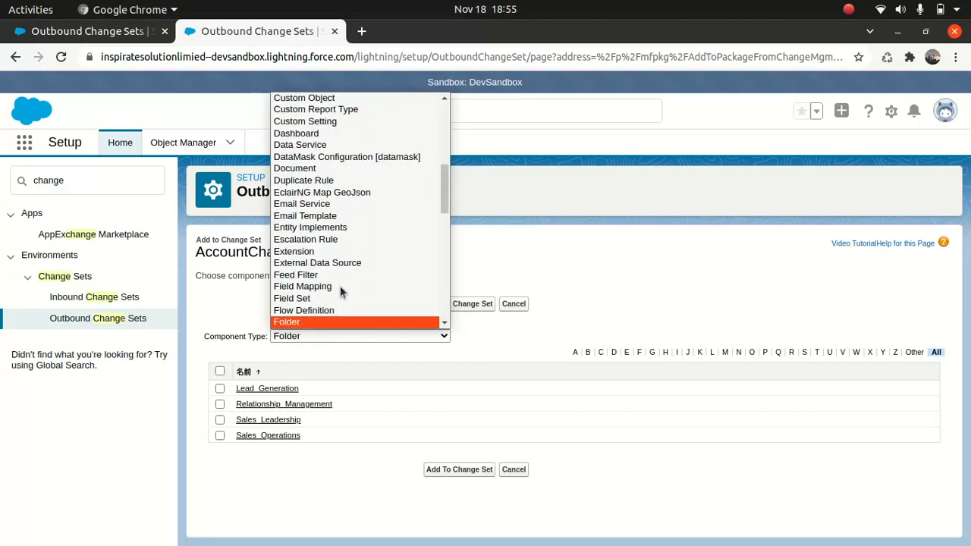
pyautogui.scroll(-3)
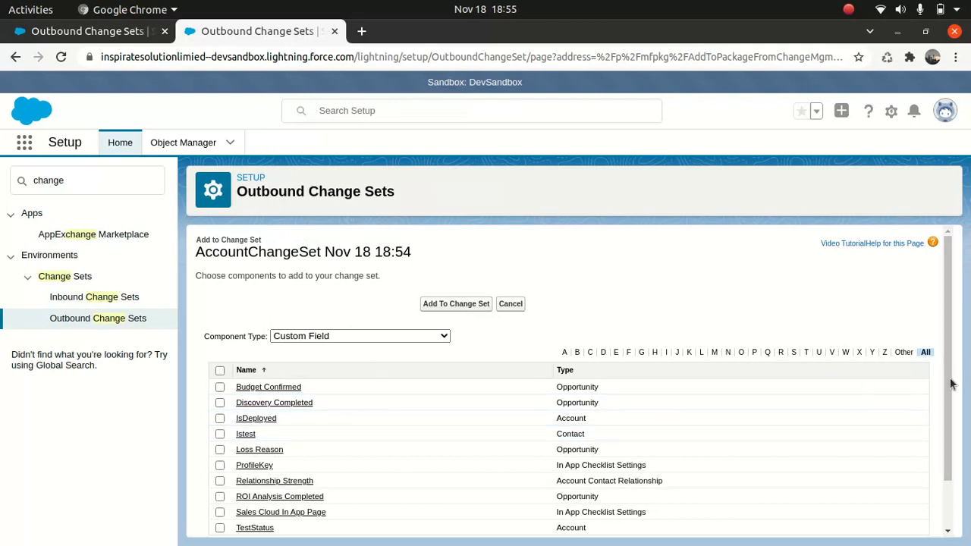
pyautogui.scroll(-3)
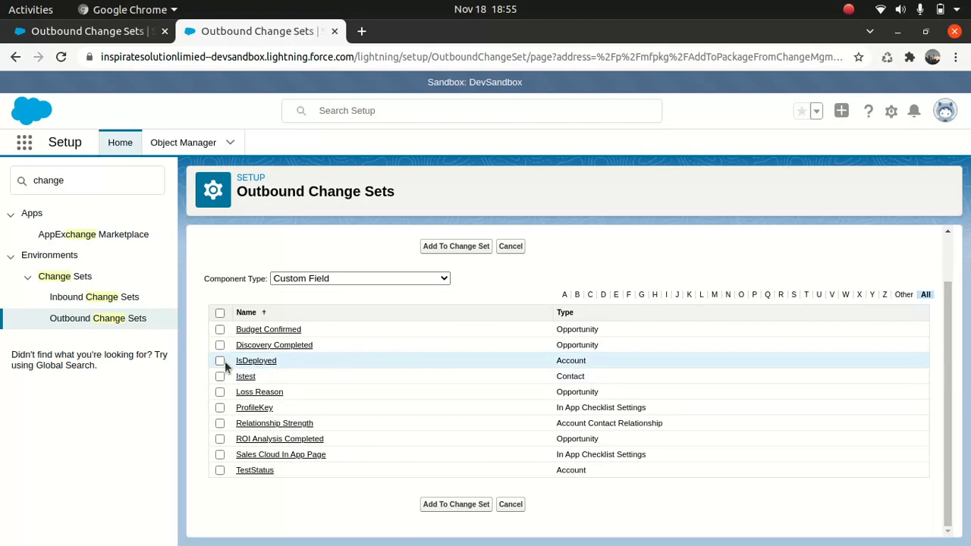
pyautogui.click(220, 360)
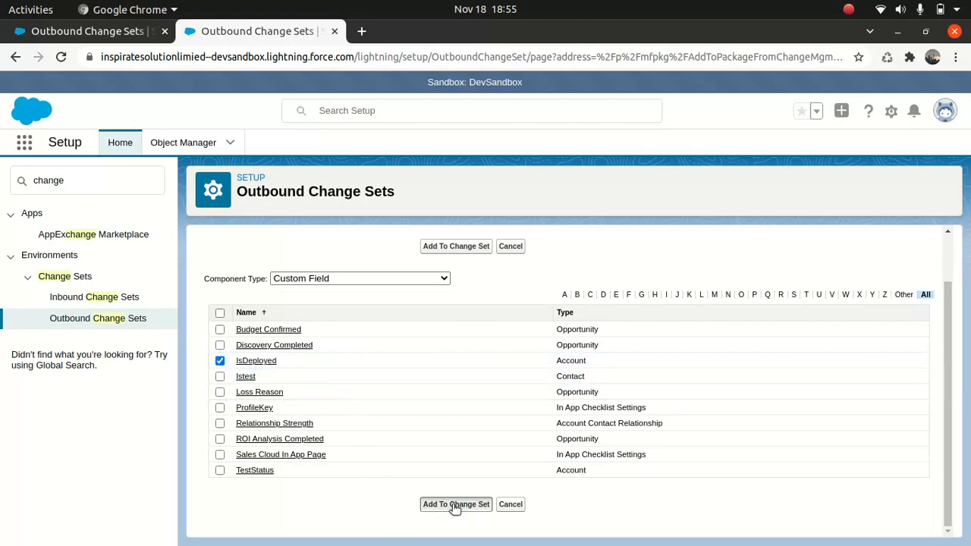
pyautogui.click(455, 503)
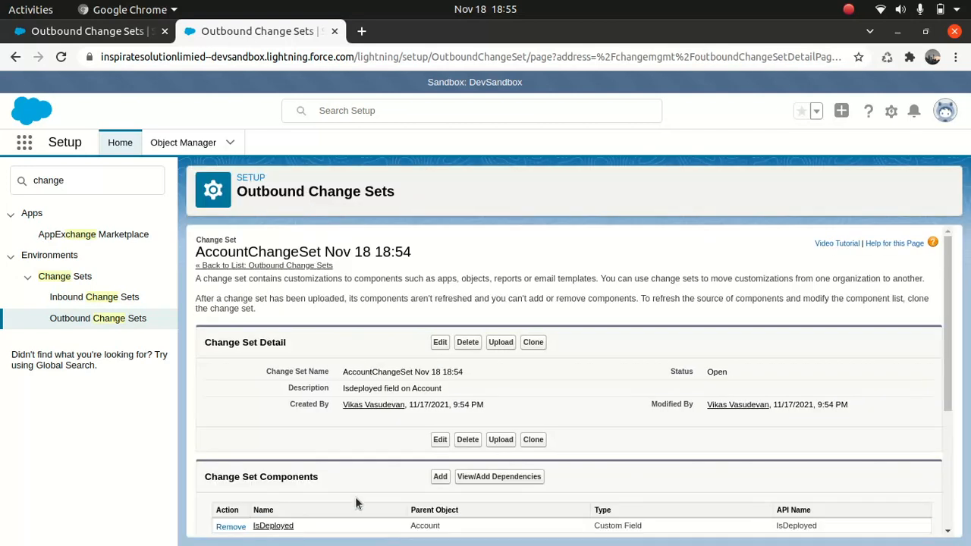
pyautogui.moveTo(365, 489)
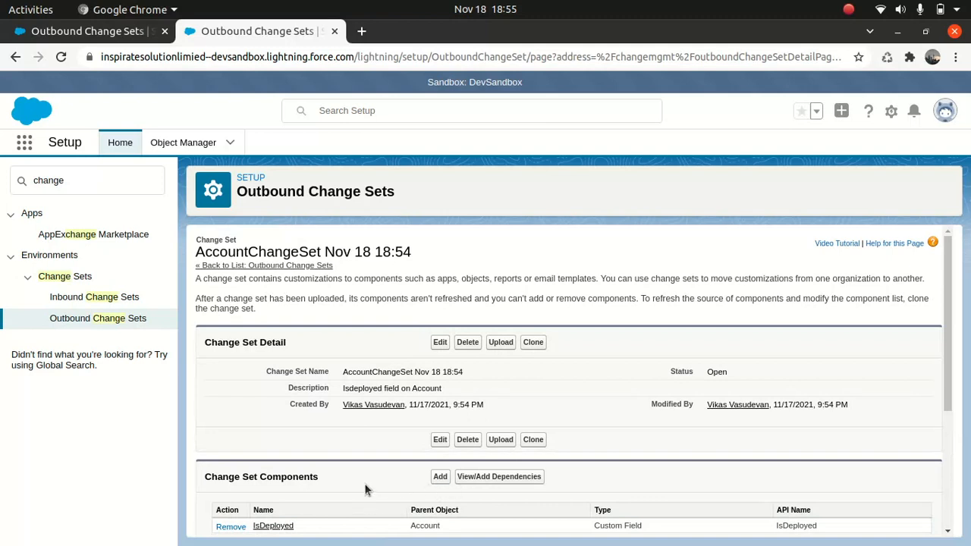
pyautogui.moveTo(508, 481)
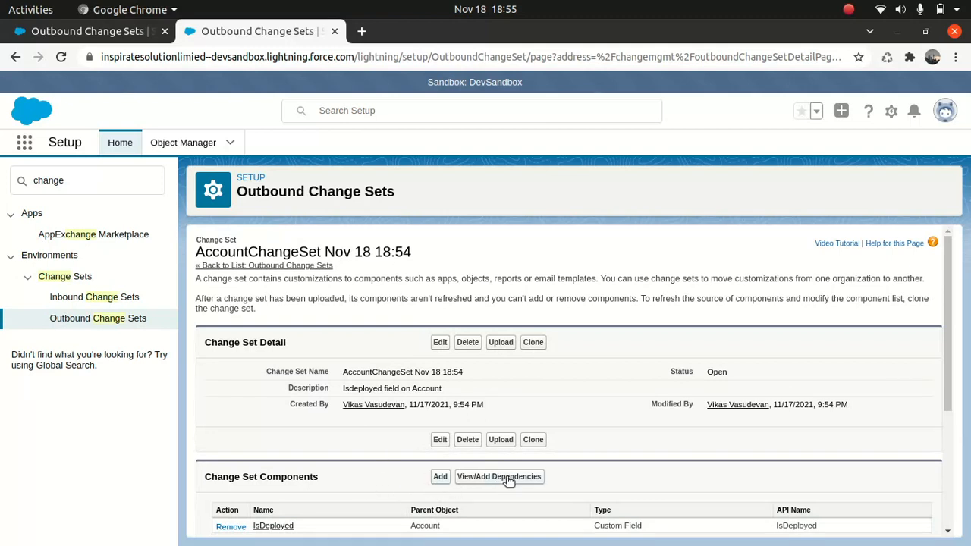
pyautogui.click(498, 476)
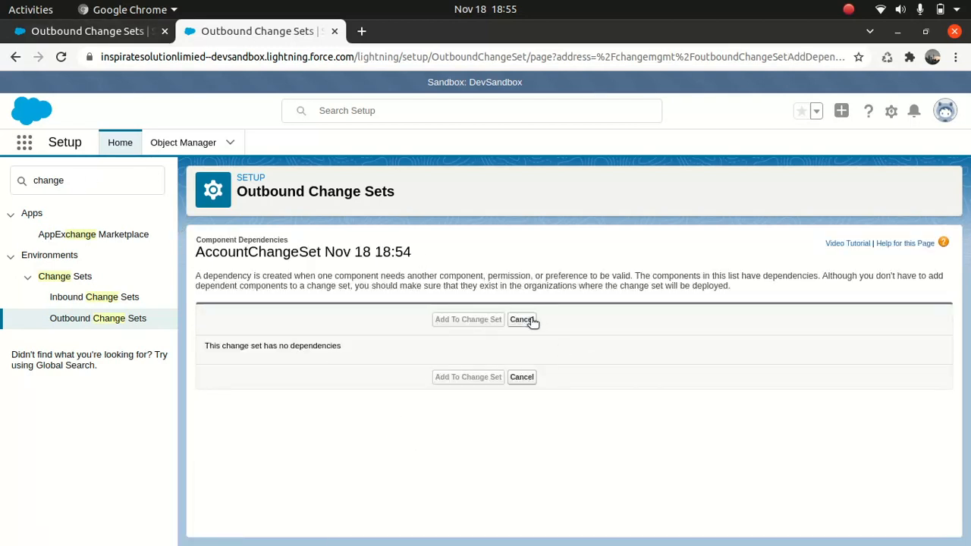
pyautogui.click(522, 319)
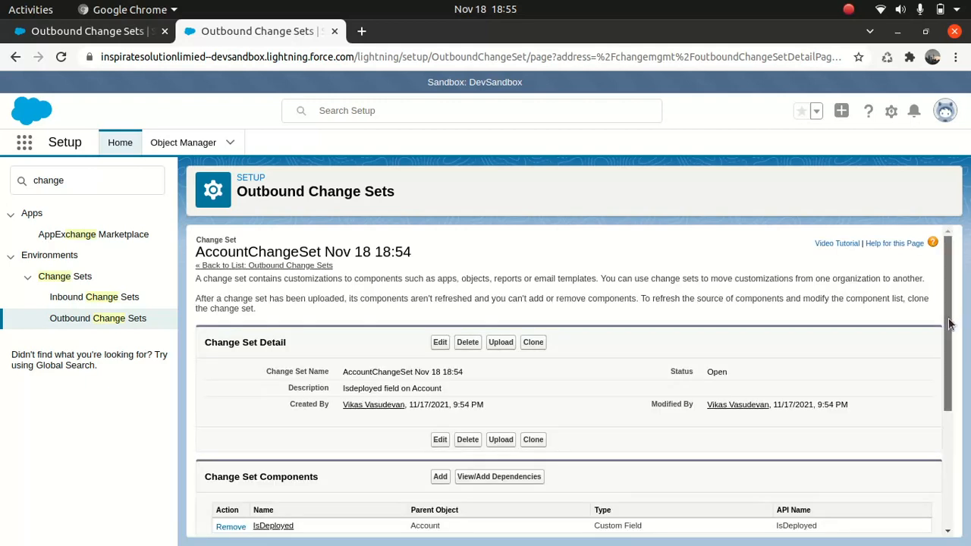
pyautogui.scroll(-3)
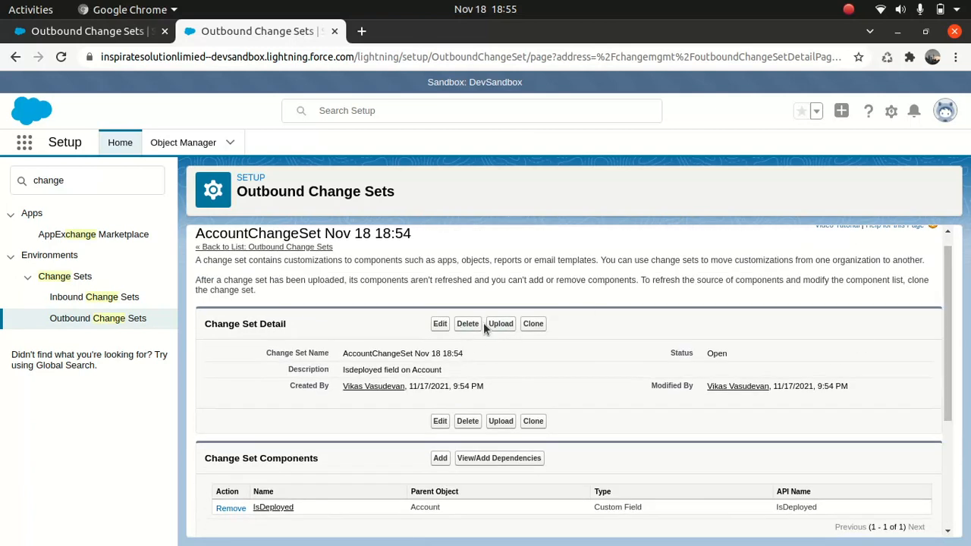
pyautogui.moveTo(500, 324)
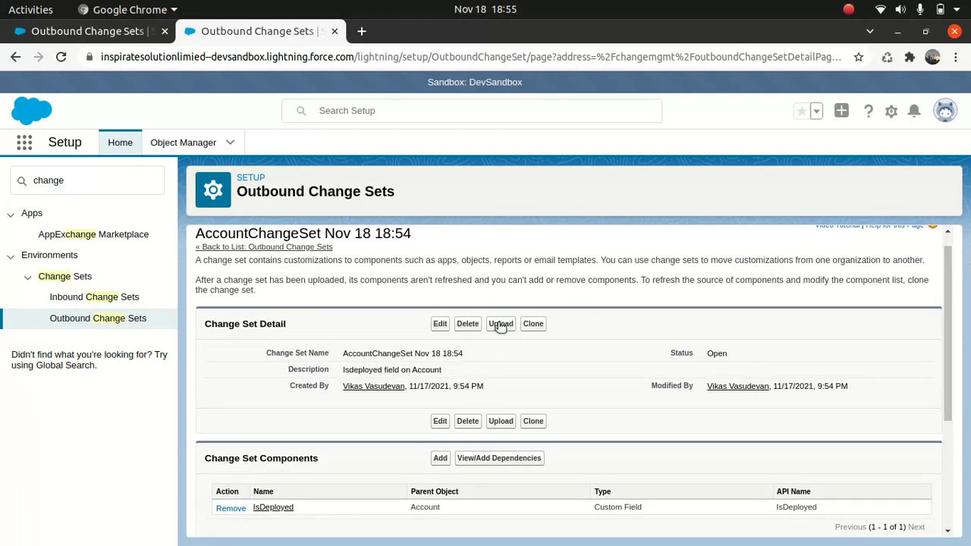
# Start uploading AccountChangeSet Nov 18 18:54 to another org
pyautogui.click(501, 324)
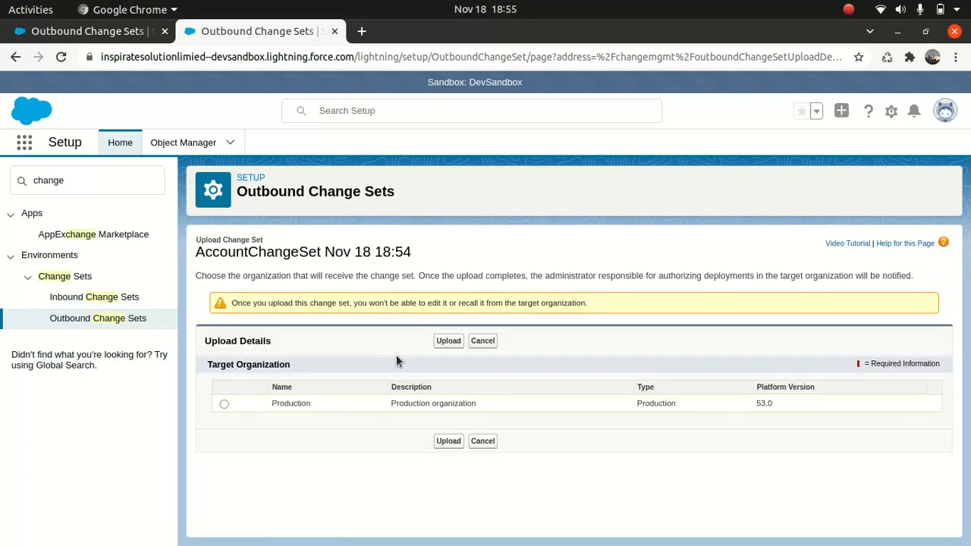
pyautogui.moveTo(104, 121)
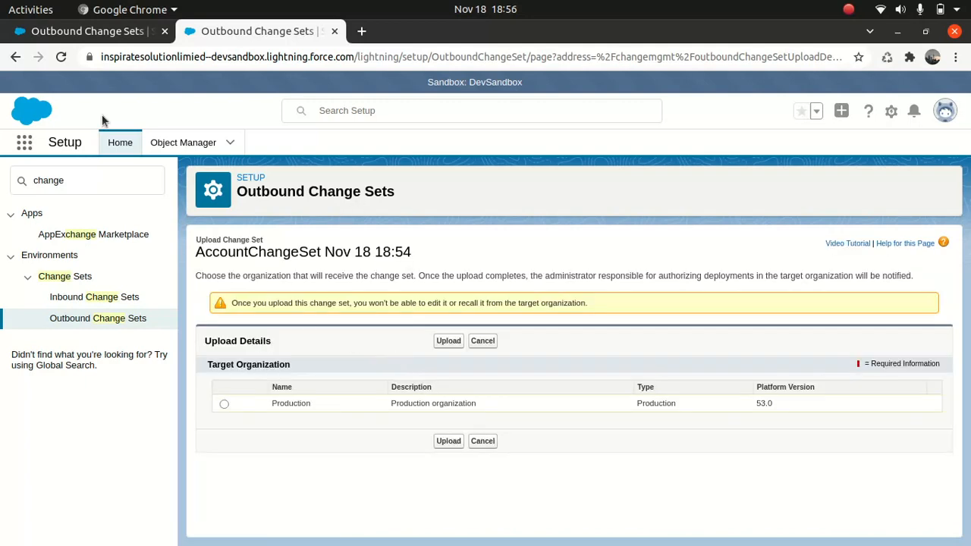
pyautogui.moveTo(236, 278)
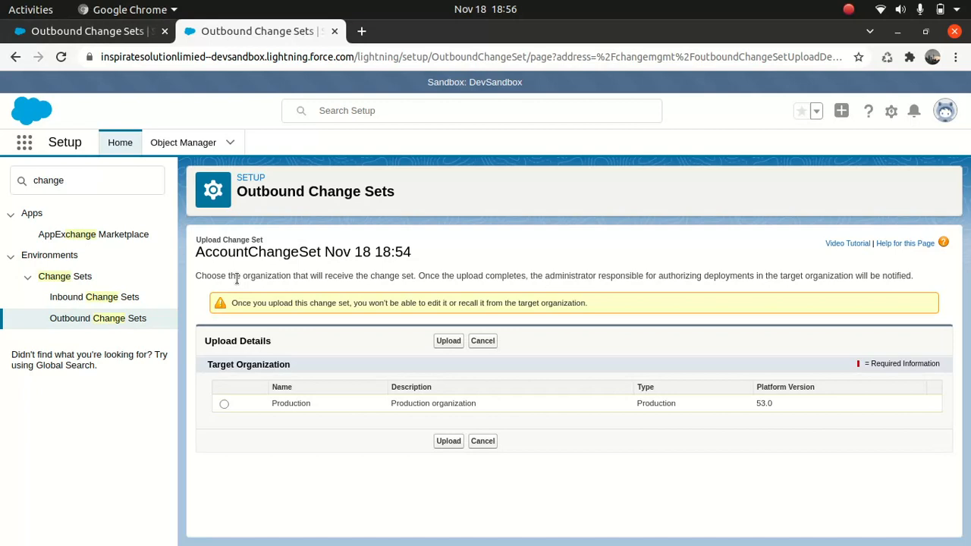
pyautogui.moveTo(87, 31)
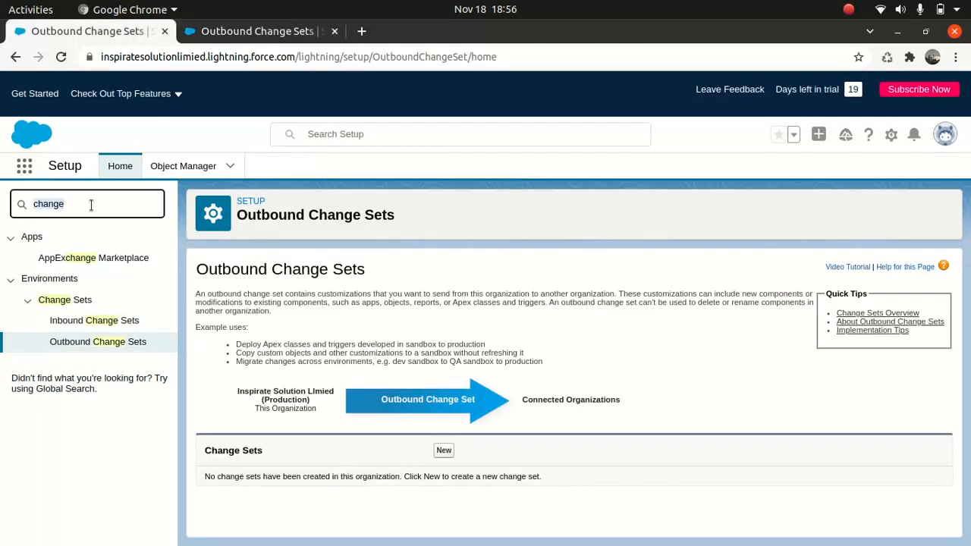
# Confirm production's DevSandbox connection allows inbound changes, then return to the sandbox upload page
pyautogui.write('deploy')
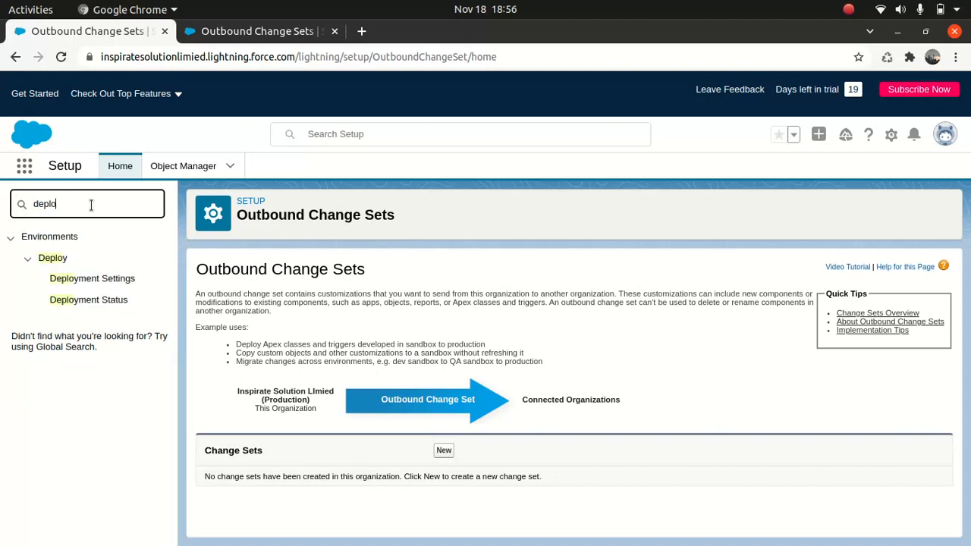
pyautogui.click(92, 278)
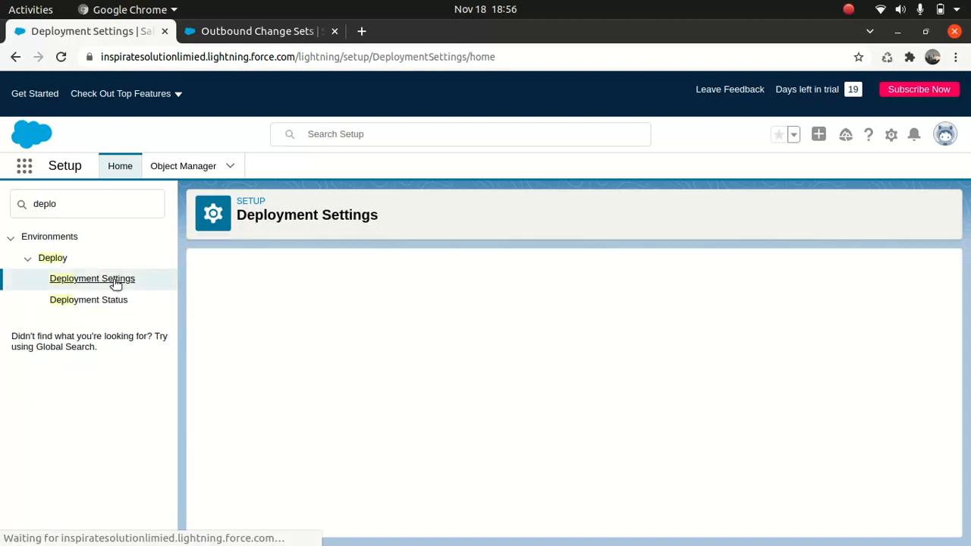
pyautogui.click(91, 278)
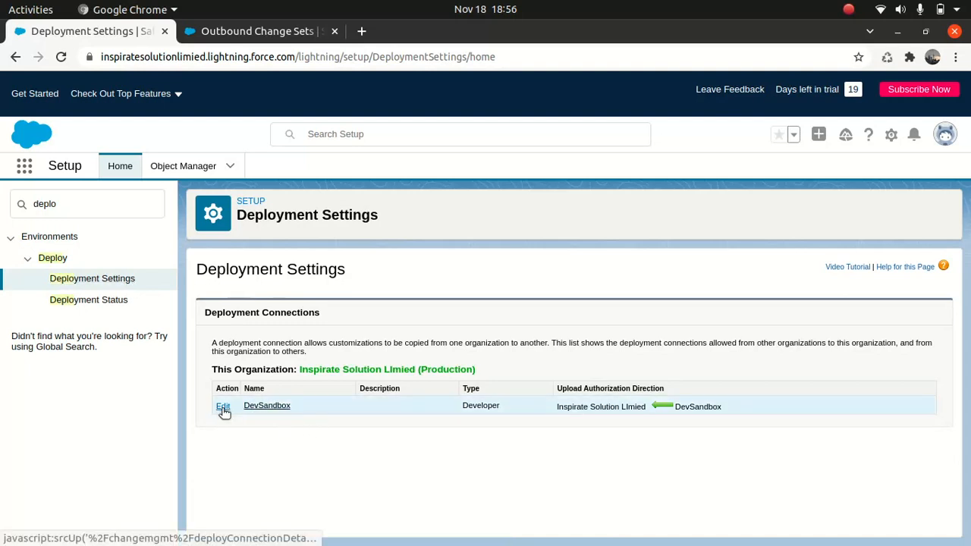
pyautogui.click(222, 406)
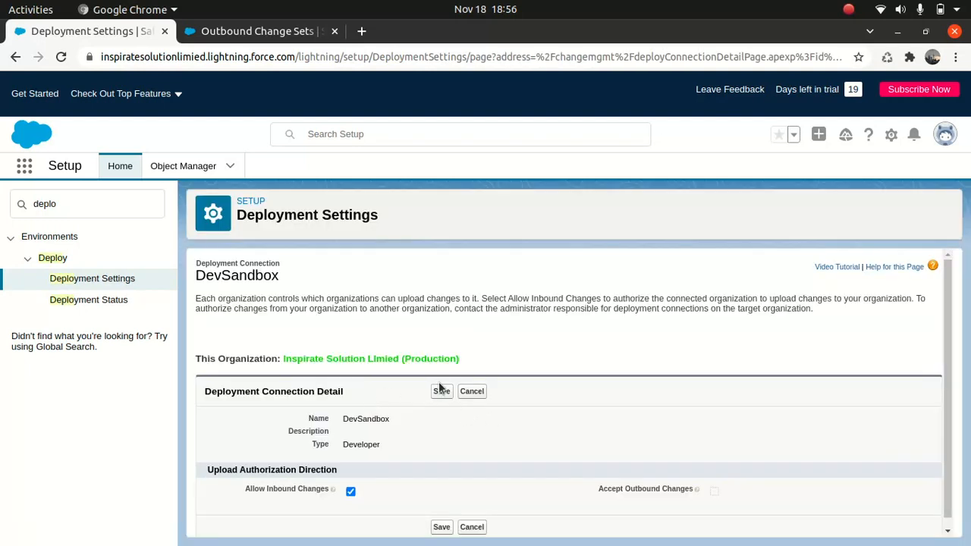
pyautogui.moveTo(339, 498)
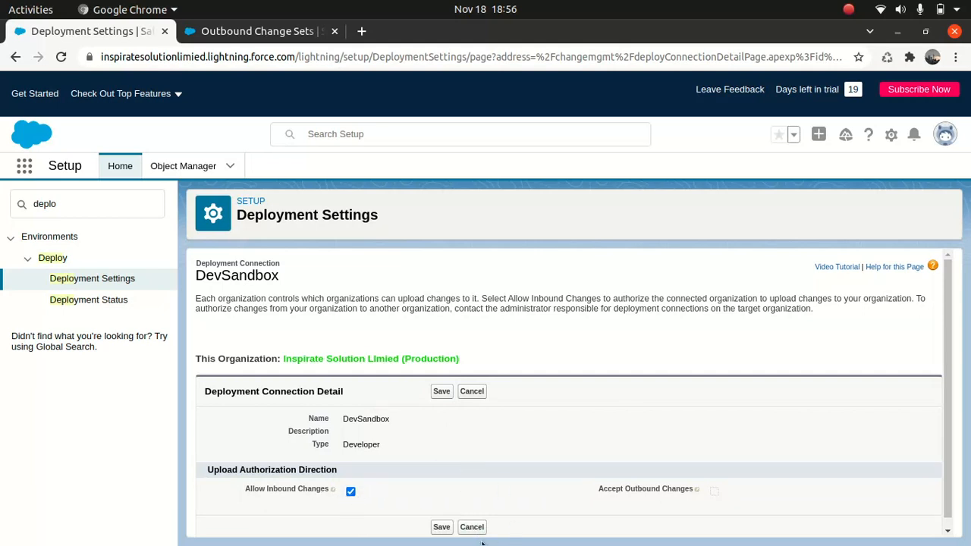
pyautogui.click(257, 31)
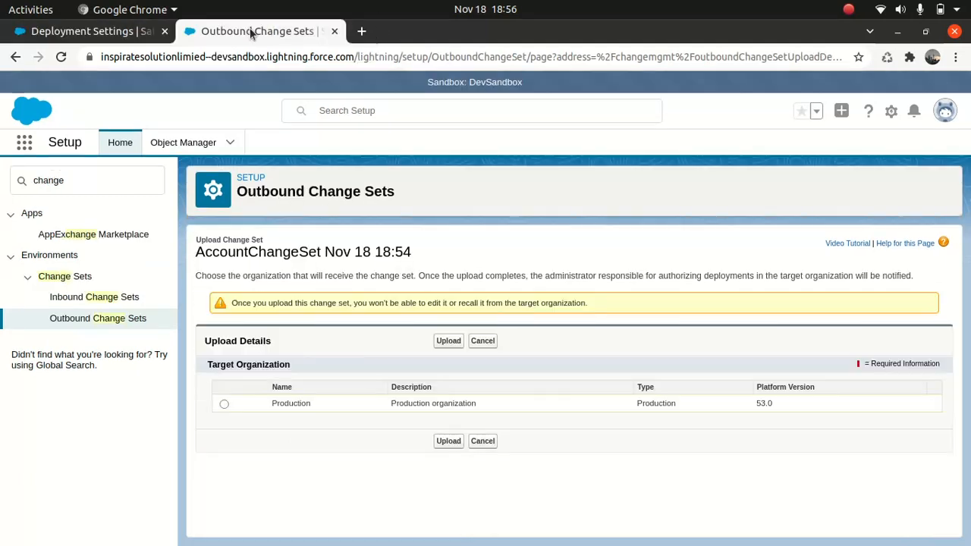
pyautogui.moveTo(236, 427)
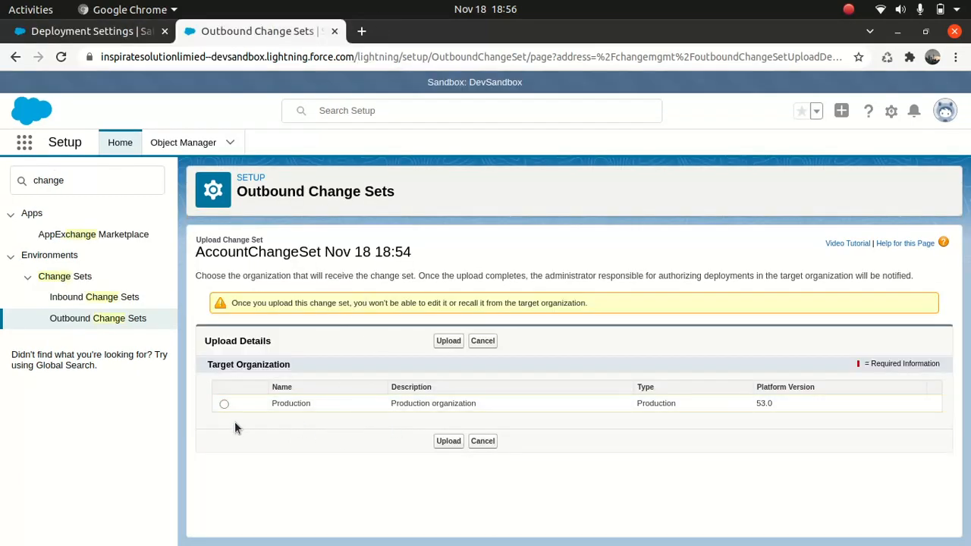
# Upload AccountChangeSet Nov 18 18:54 with Production as the target organization
pyautogui.click(224, 403)
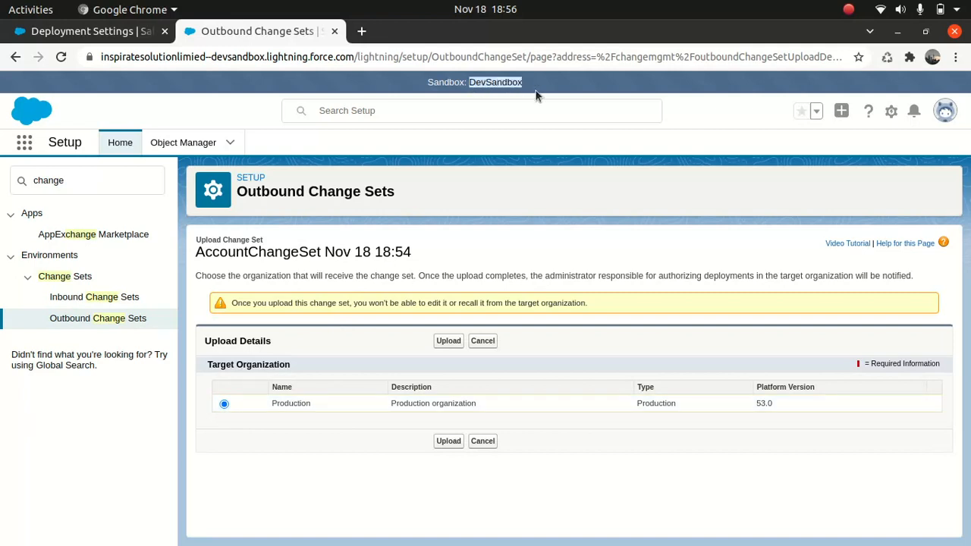
pyautogui.click(87, 31)
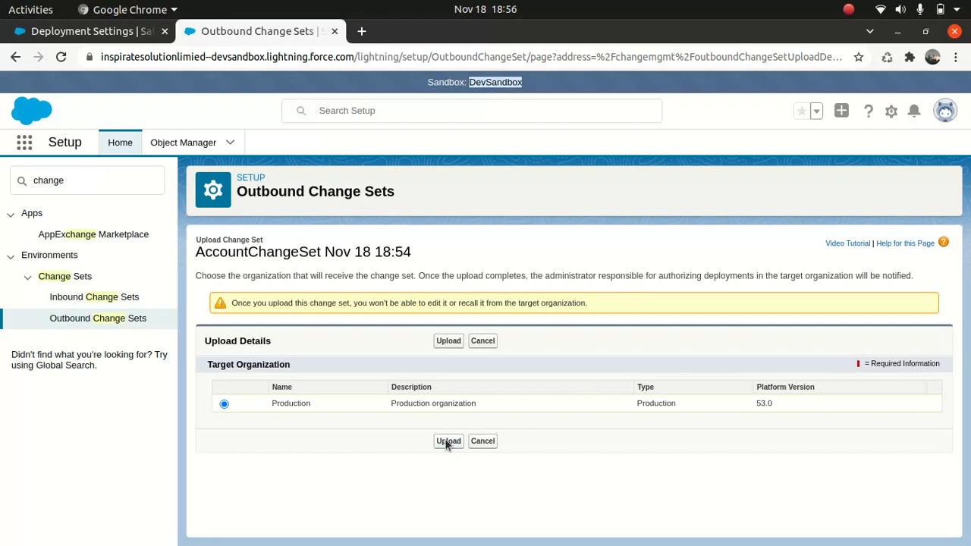
pyautogui.click(447, 441)
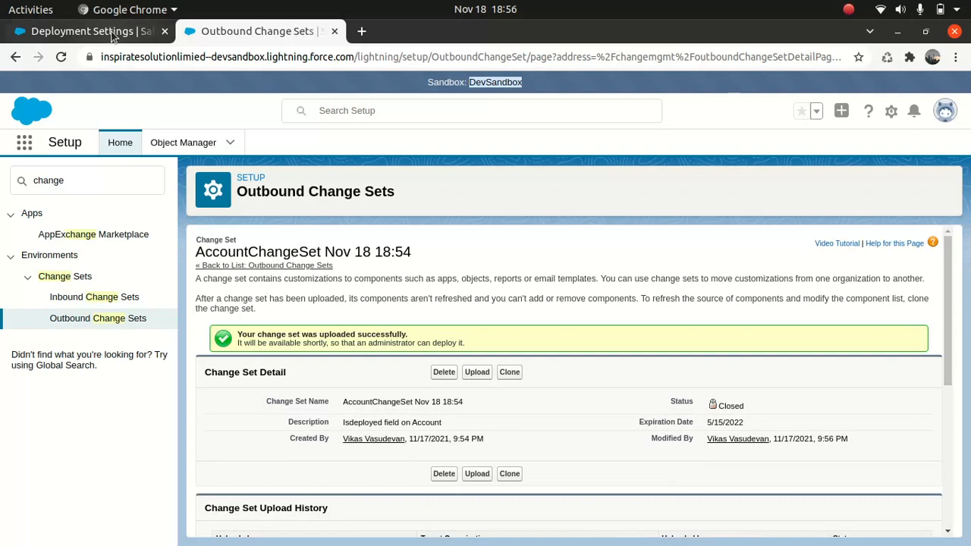
# In the production org, search Setup for 'change' and open Inbound Change Sets
pyautogui.click(83, 31)
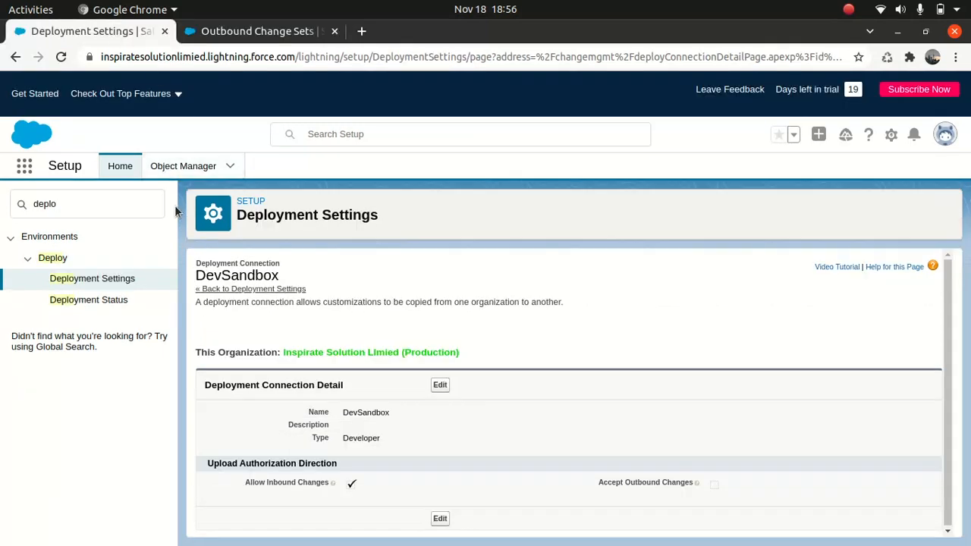
pyautogui.moveTo(198, 220)
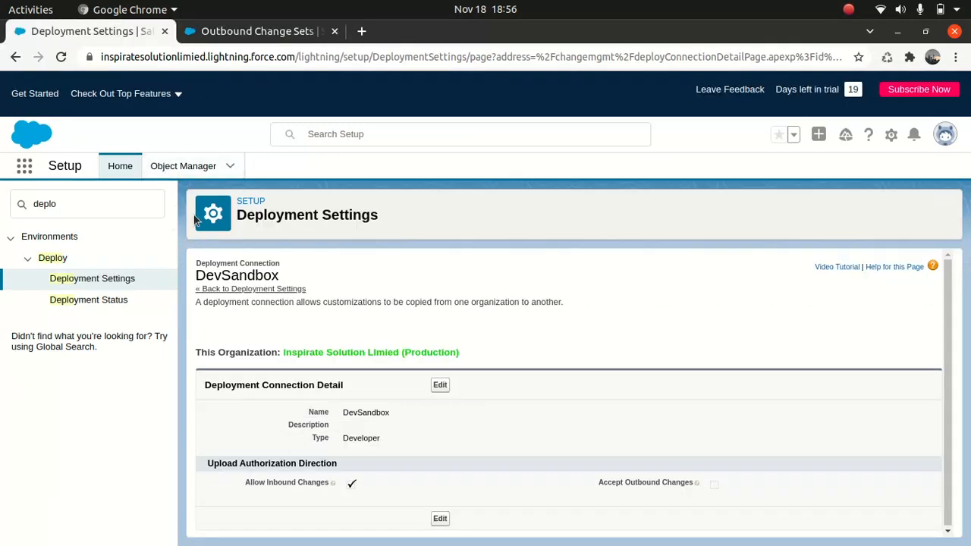
pyautogui.click(87, 204)
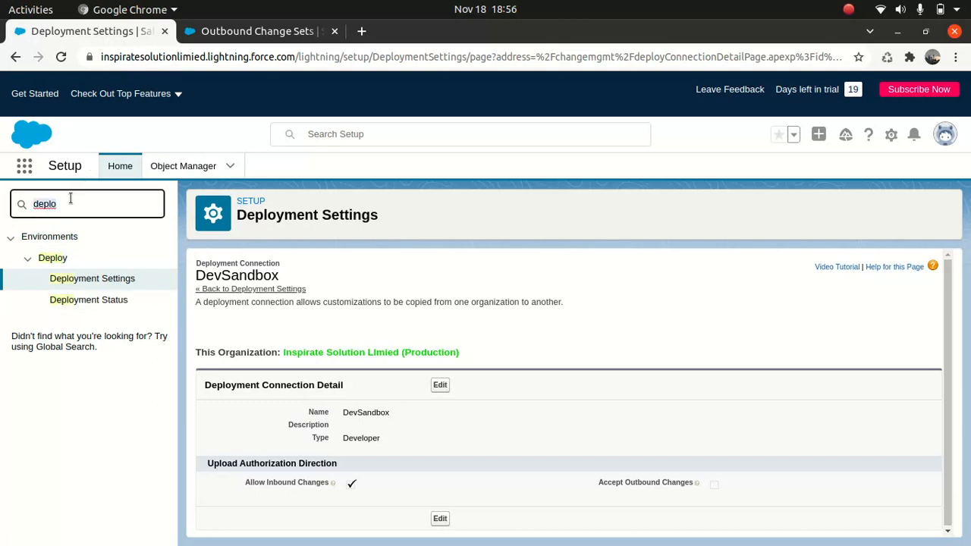
pyautogui.write('change')
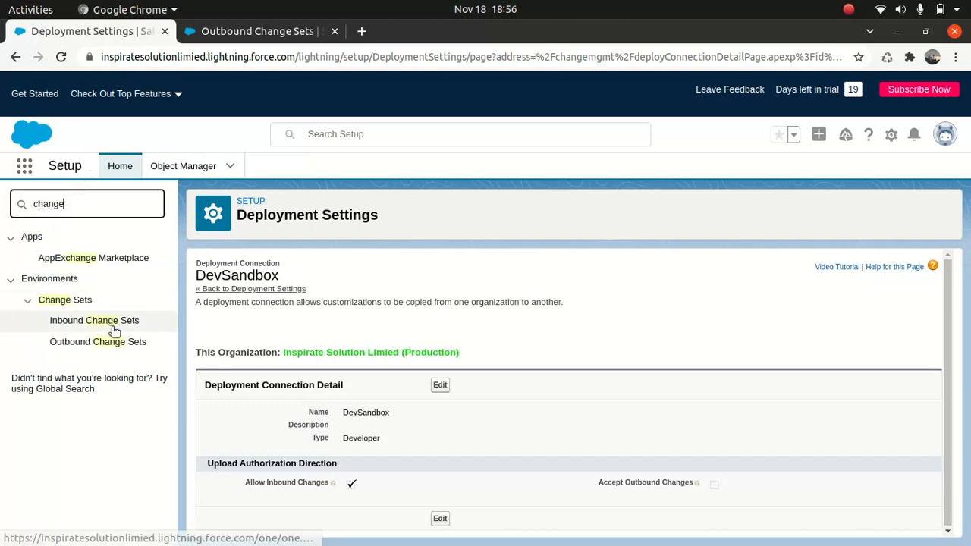
pyautogui.moveTo(94, 320)
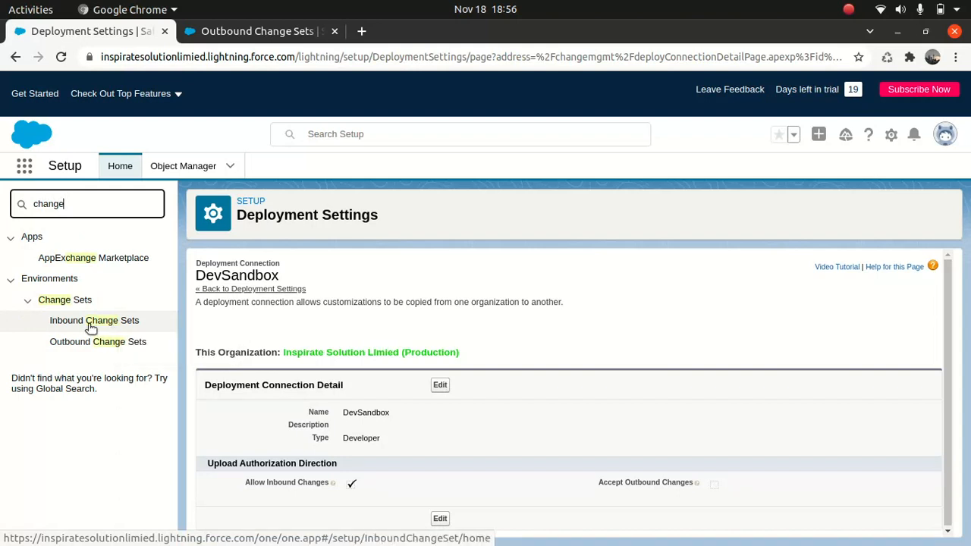
pyautogui.moveTo(148, 318)
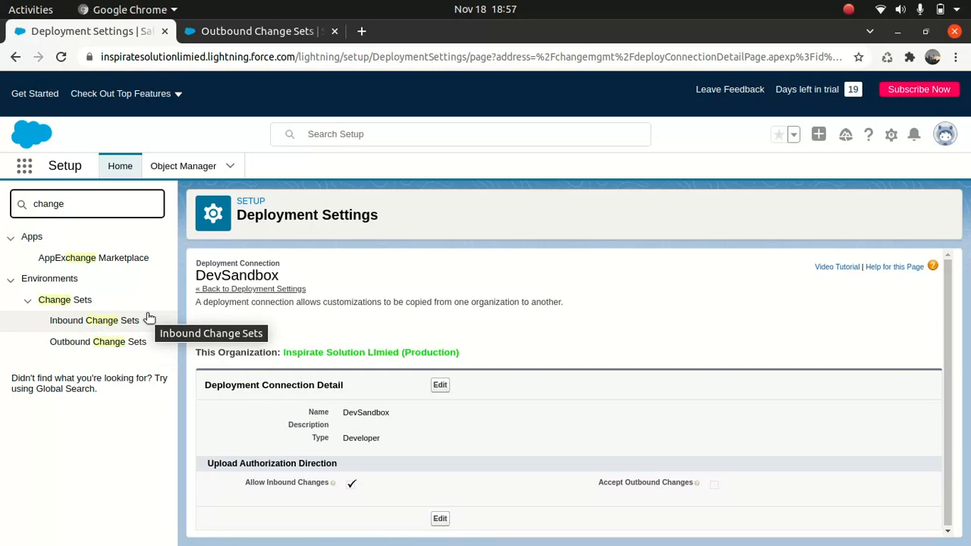
pyautogui.click(94, 320)
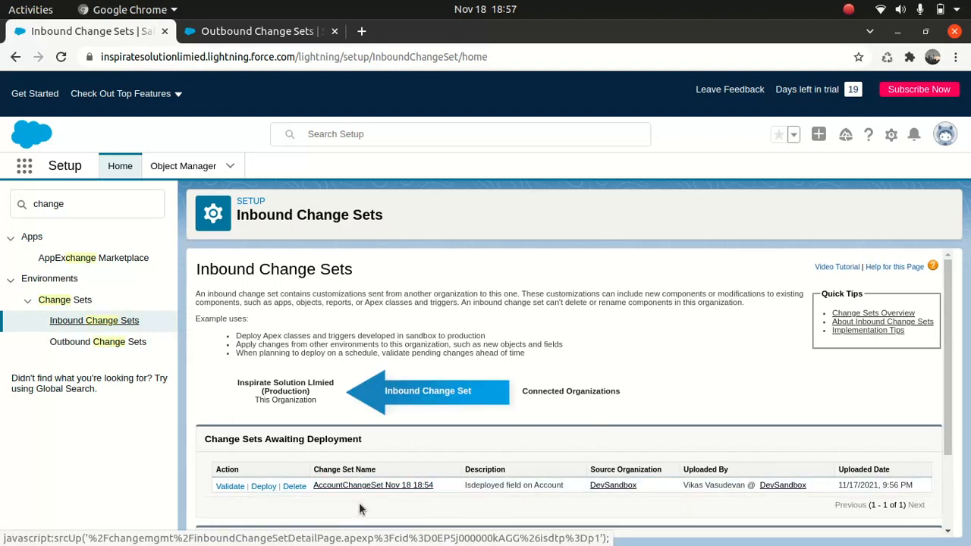
# Review AccountChangeSet Nov 18 18:54's components and begin deploying it
pyautogui.click(372, 485)
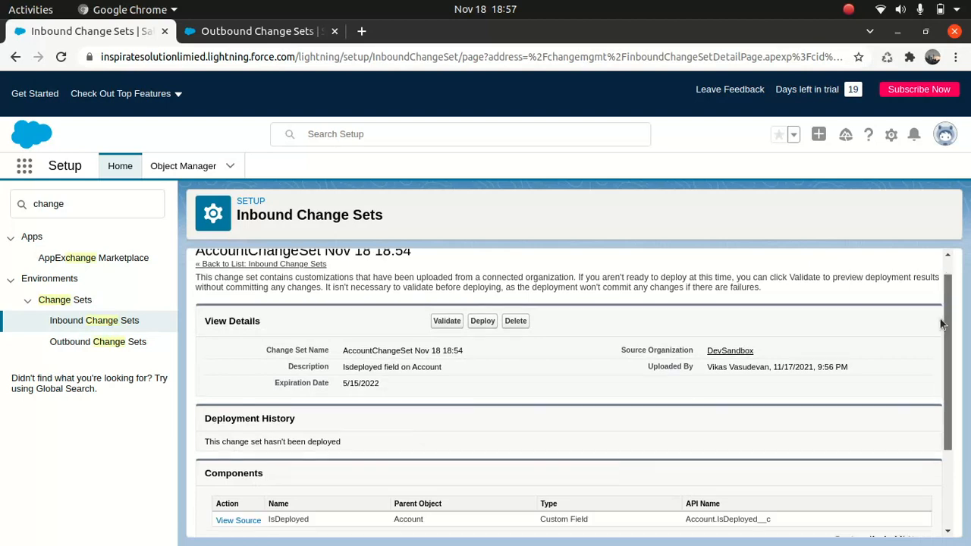
pyautogui.scroll(-3)
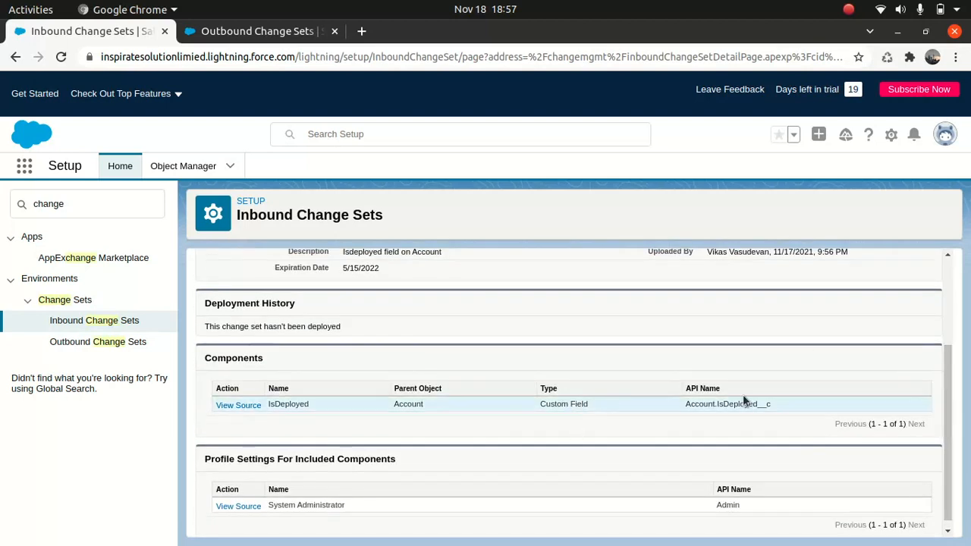
pyautogui.scroll(3)
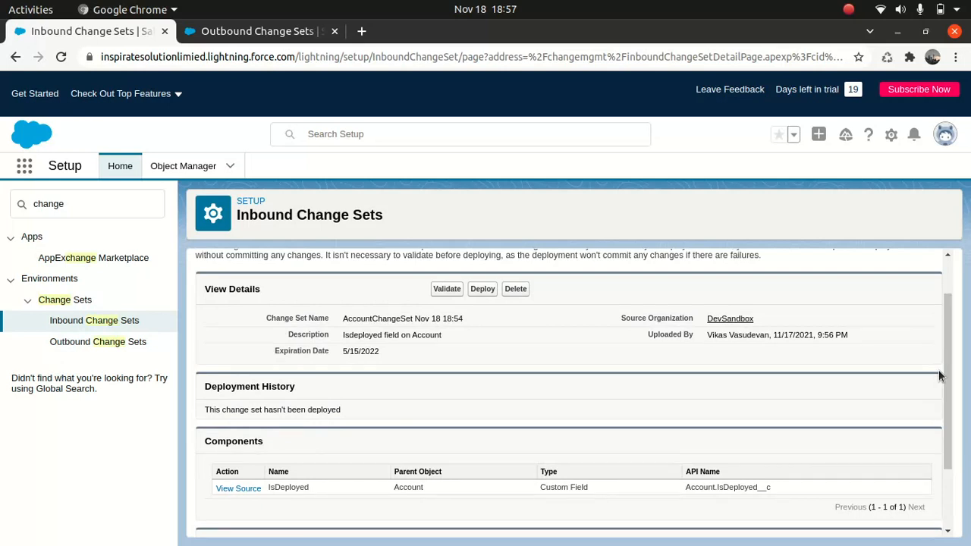
pyautogui.moveTo(534, 312)
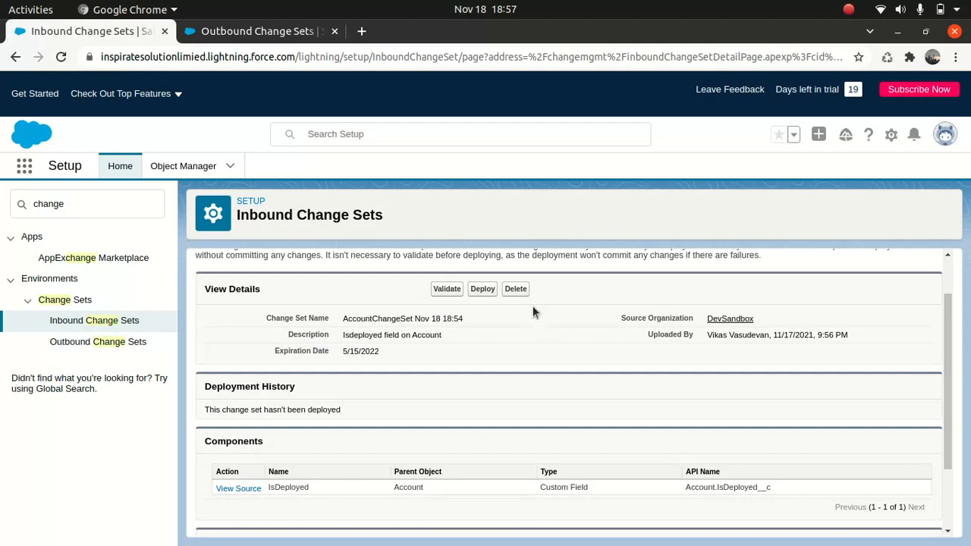
pyautogui.moveTo(447, 288)
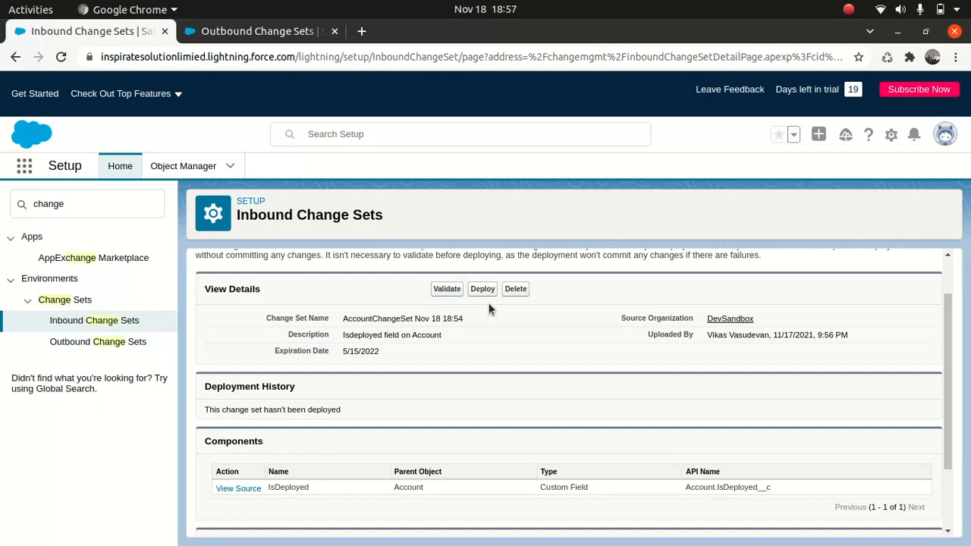
pyautogui.click(445, 288)
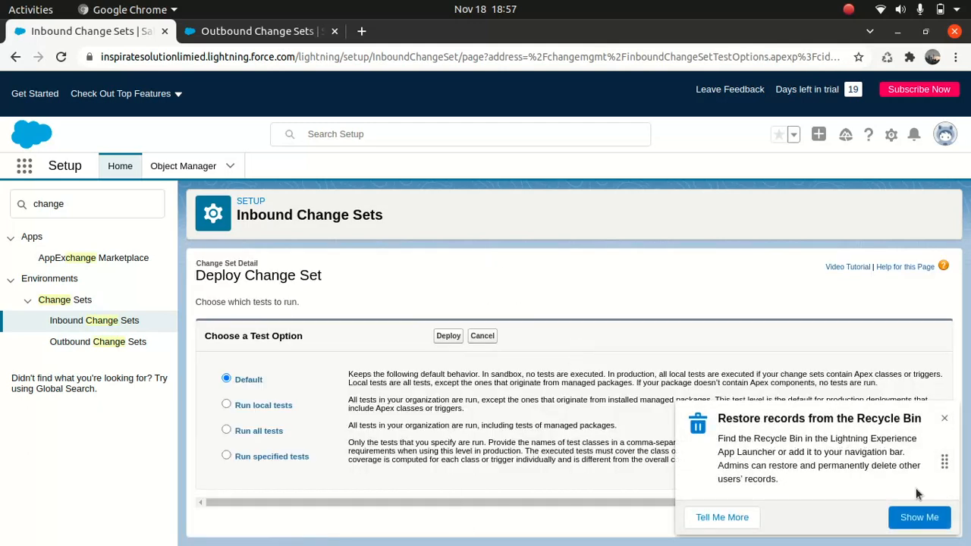
# Deploy AccountChangeSet with the Default test option, accepting the overwrite warning
pyautogui.click(944, 418)
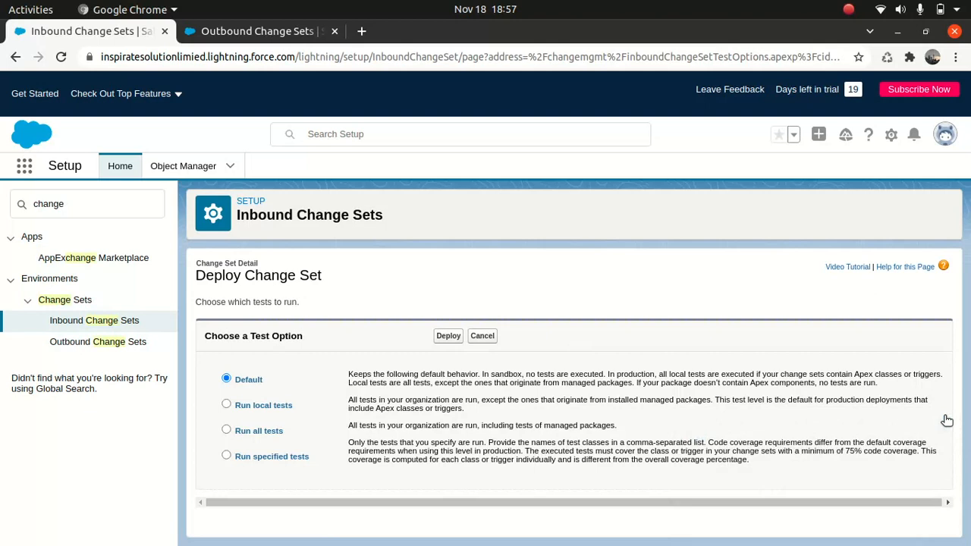
pyautogui.moveTo(254, 366)
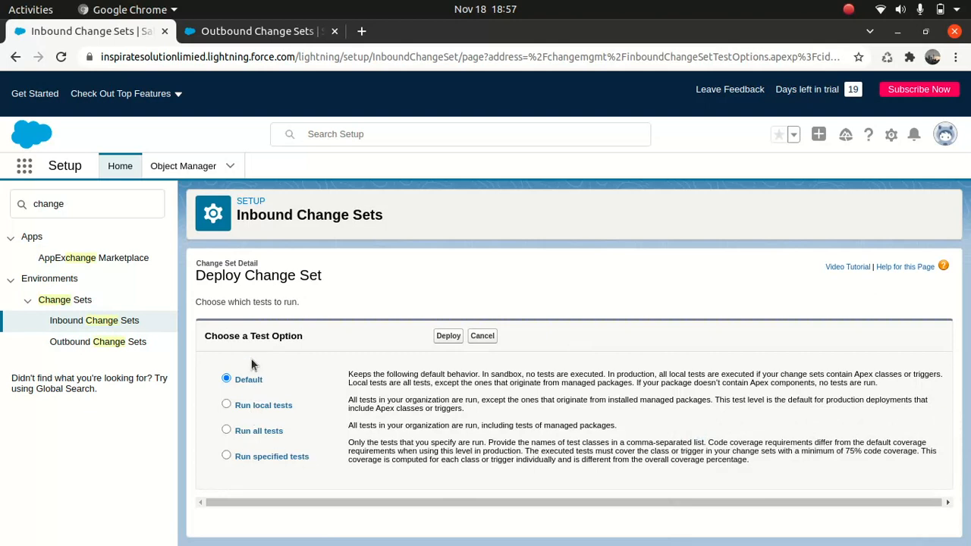
pyautogui.click(226, 456)
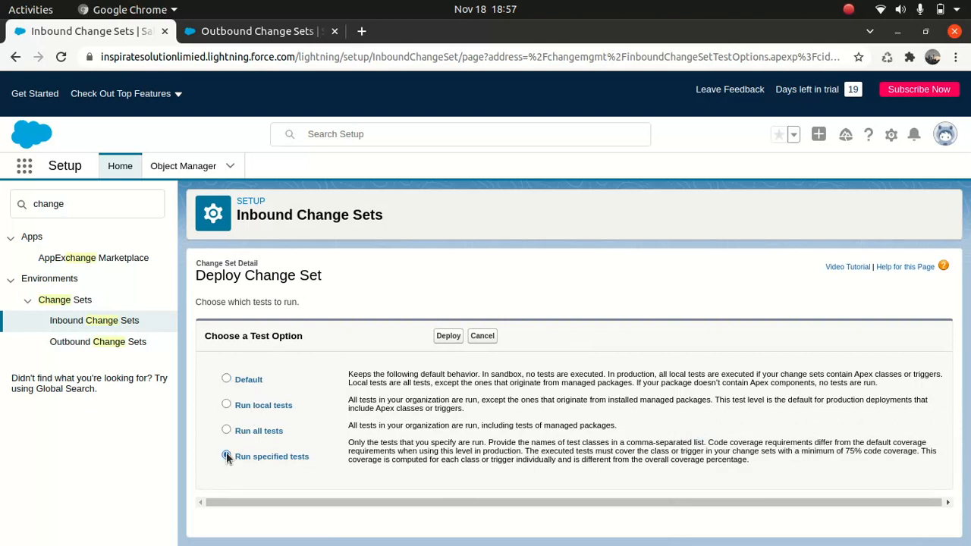
pyautogui.click(226, 455)
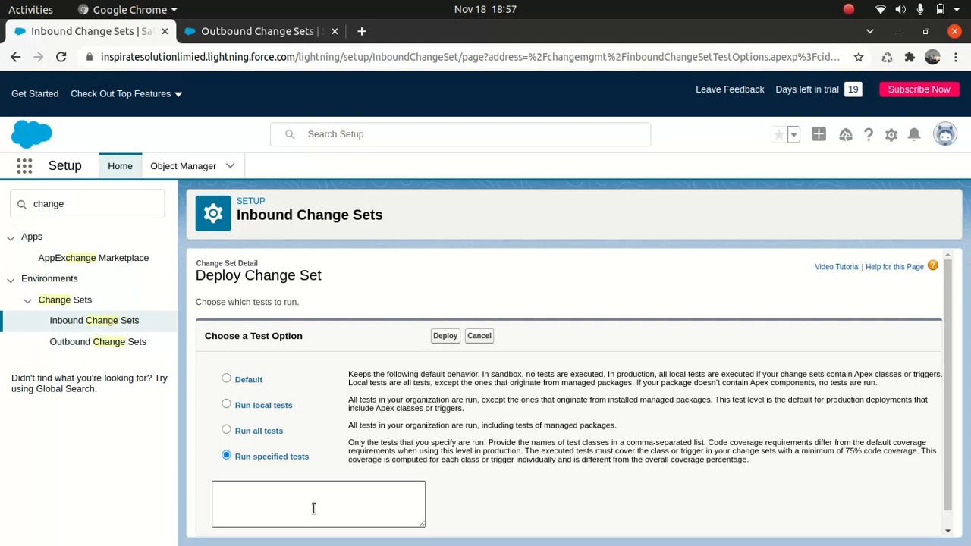
pyautogui.moveTo(243, 436)
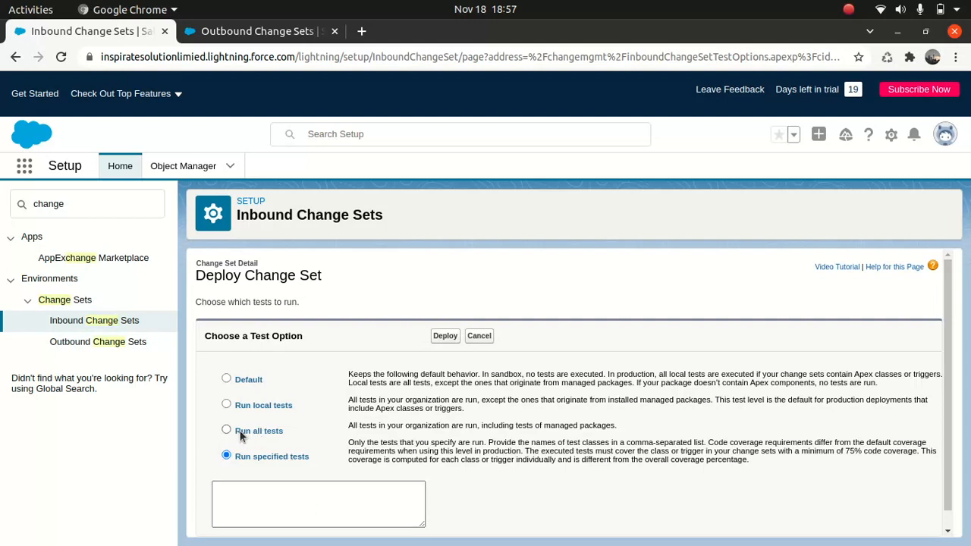
pyautogui.click(226, 378)
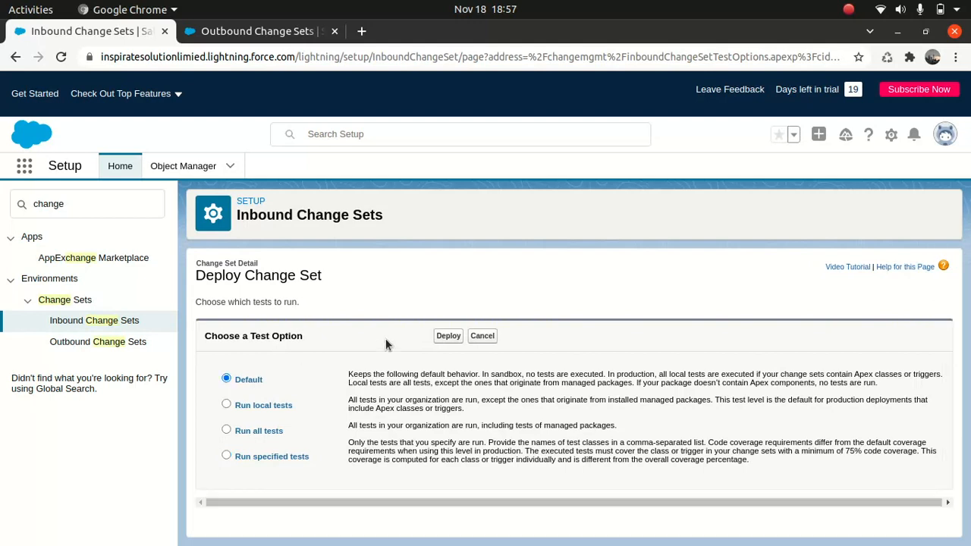
pyautogui.click(447, 335)
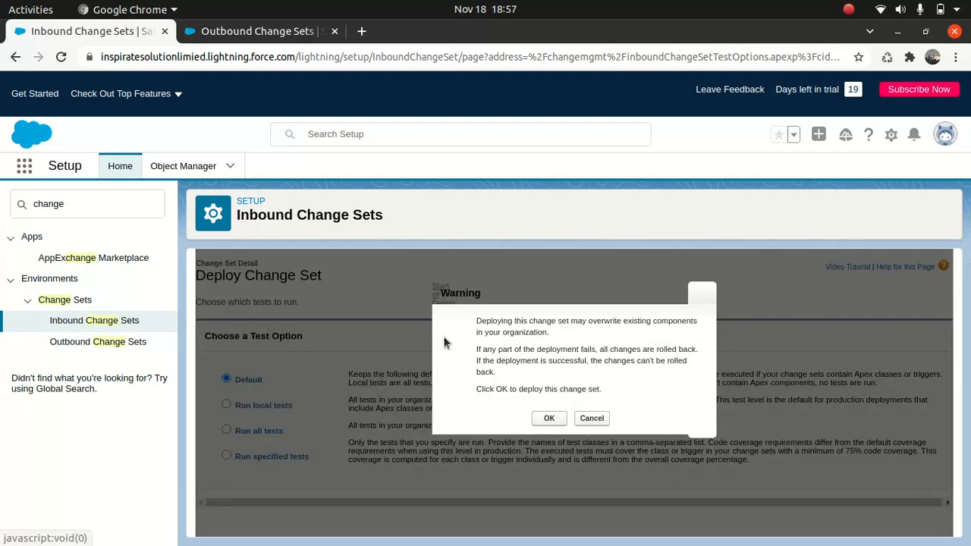
pyautogui.click(549, 418)
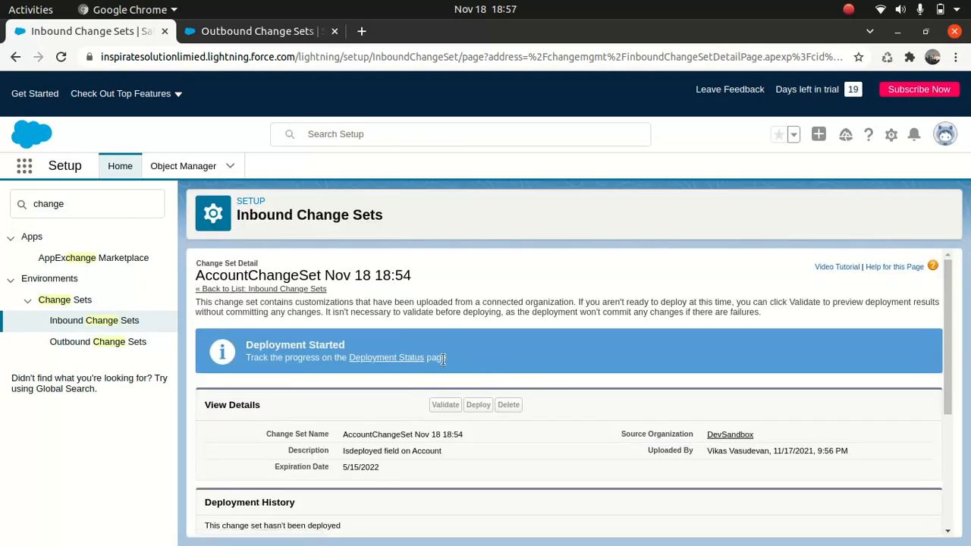
pyautogui.moveTo(386, 357)
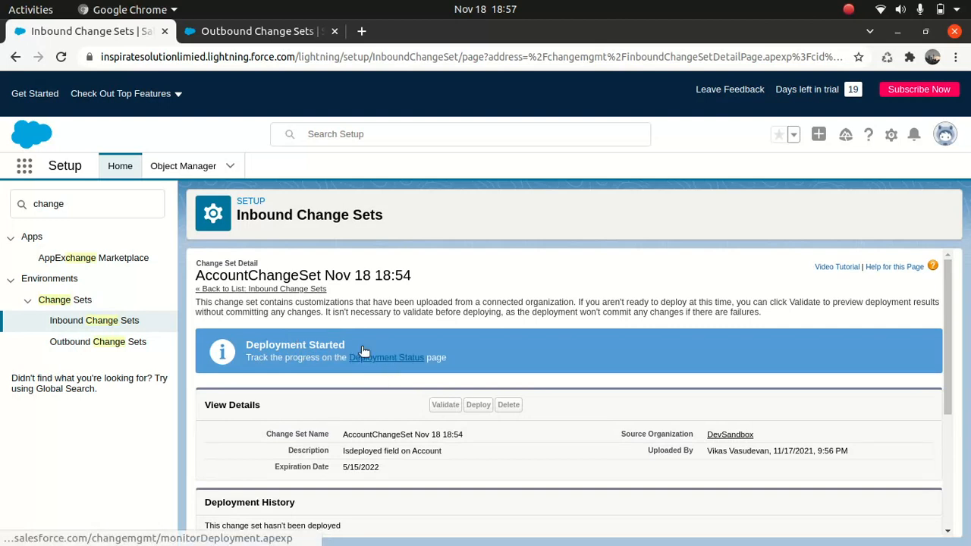
pyautogui.moveTo(375, 361)
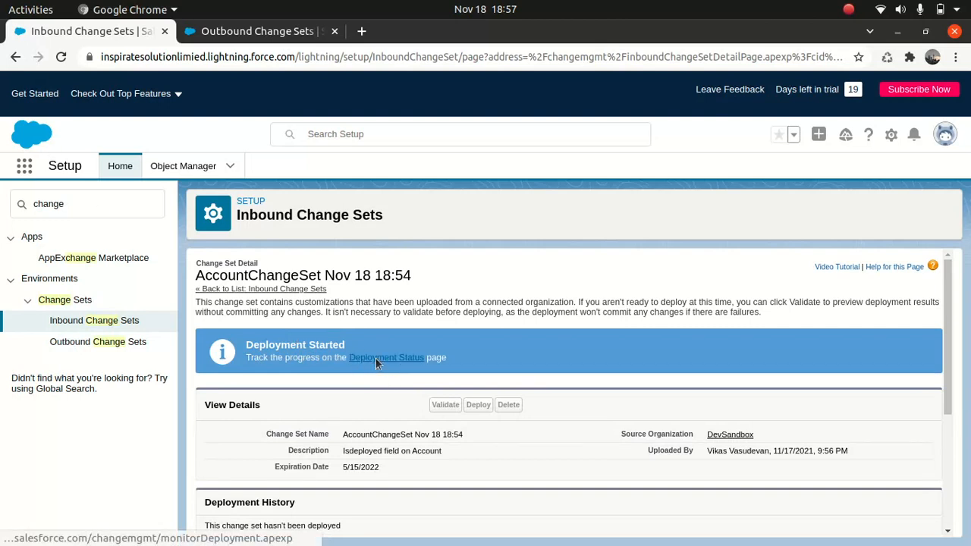
# Check deployment status: AccountChangeSet succeeded with 2/2 components, Apex tests not required
pyautogui.click(386, 357)
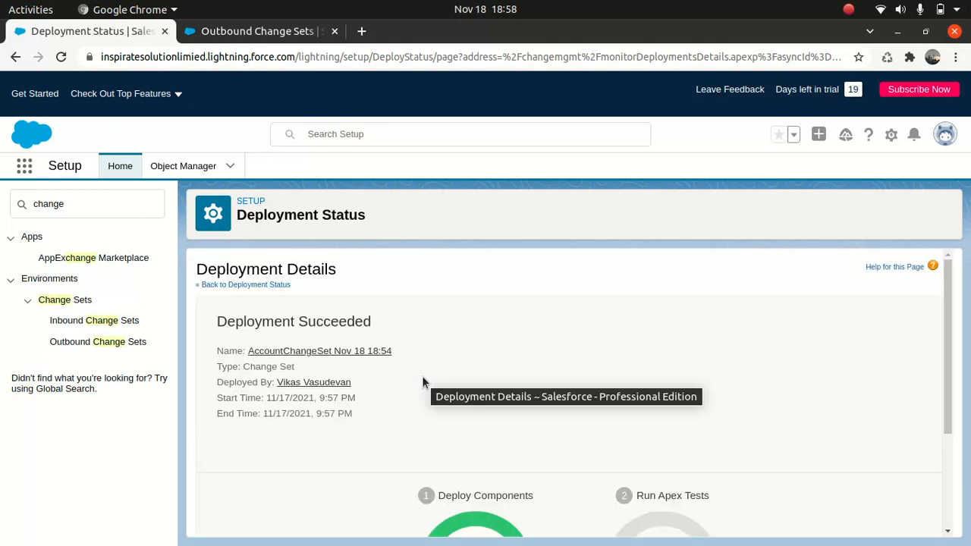
pyautogui.scroll(-3)
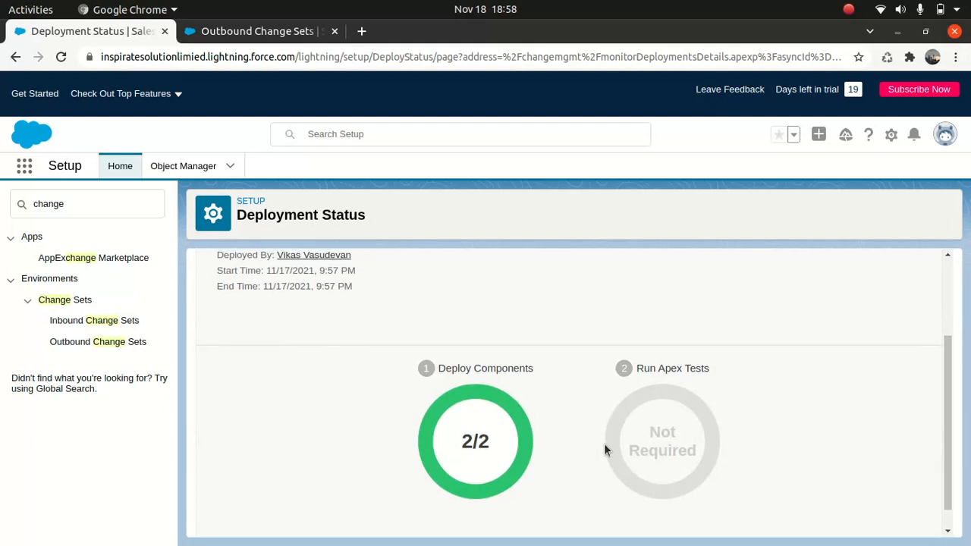
pyautogui.moveTo(38, 170)
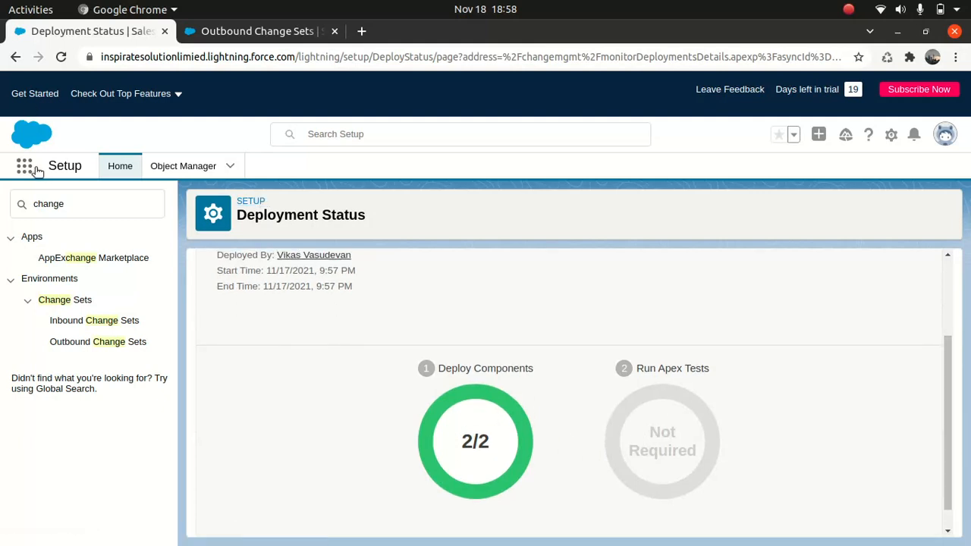
# Open Account's Fields & Relationships and filter by 'is' to find IsDeployed__c
pyautogui.click(24, 165)
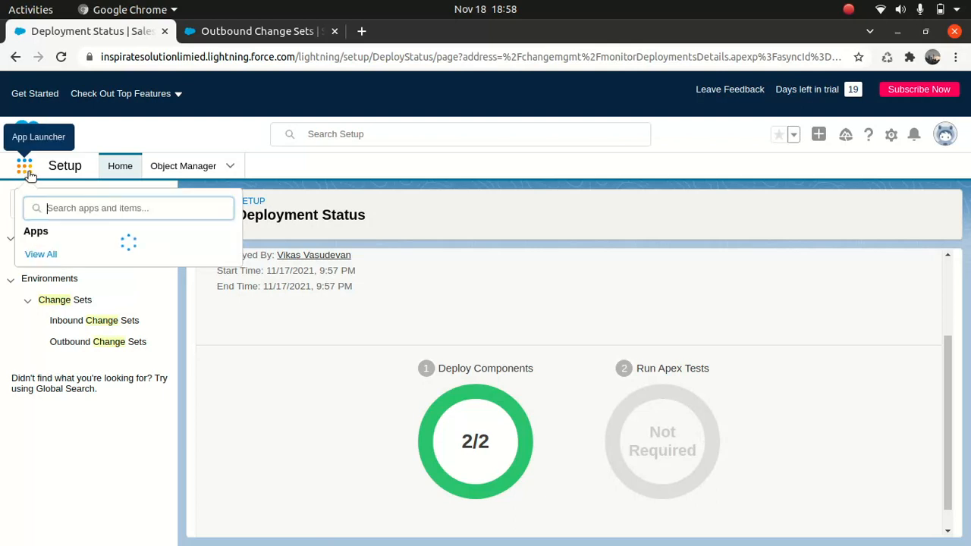
pyautogui.write('a')
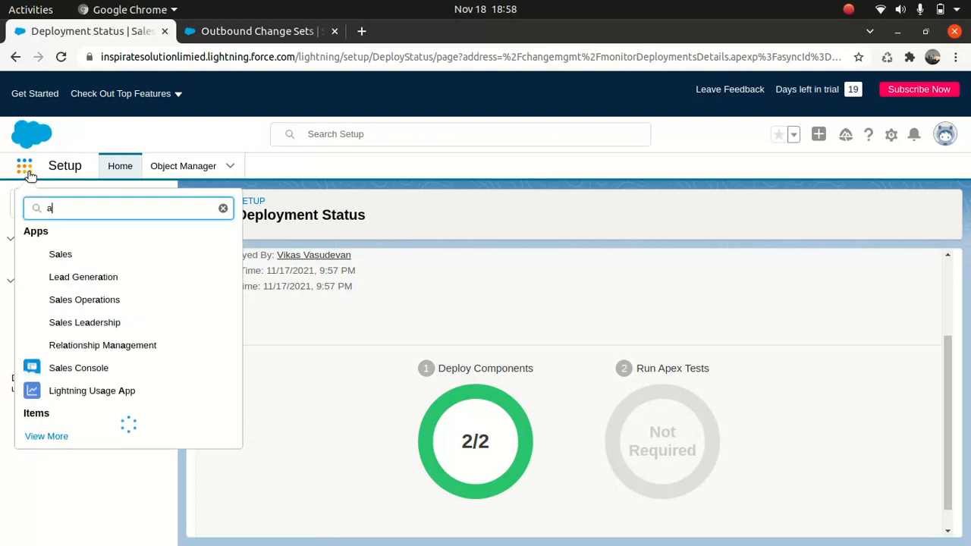
pyautogui.write('ccount')
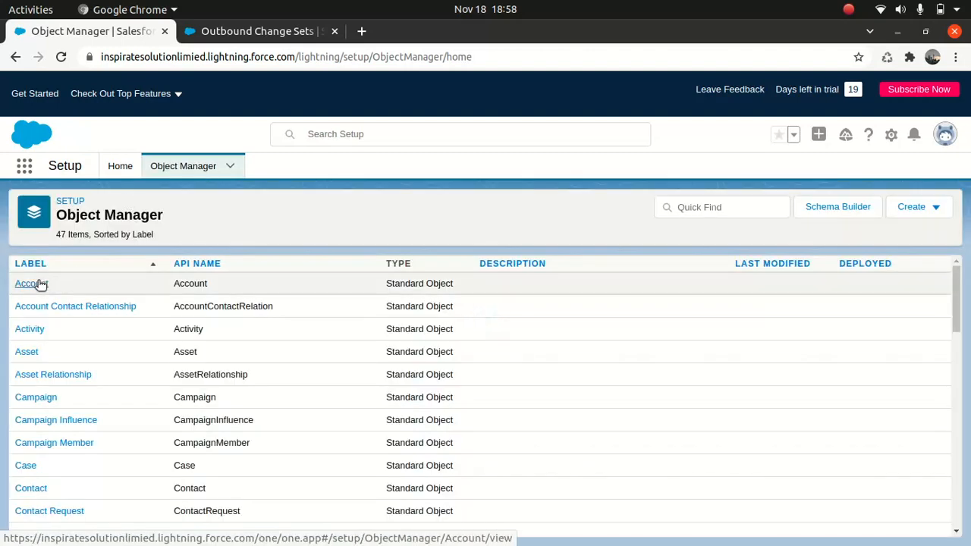
pyautogui.click(28, 283)
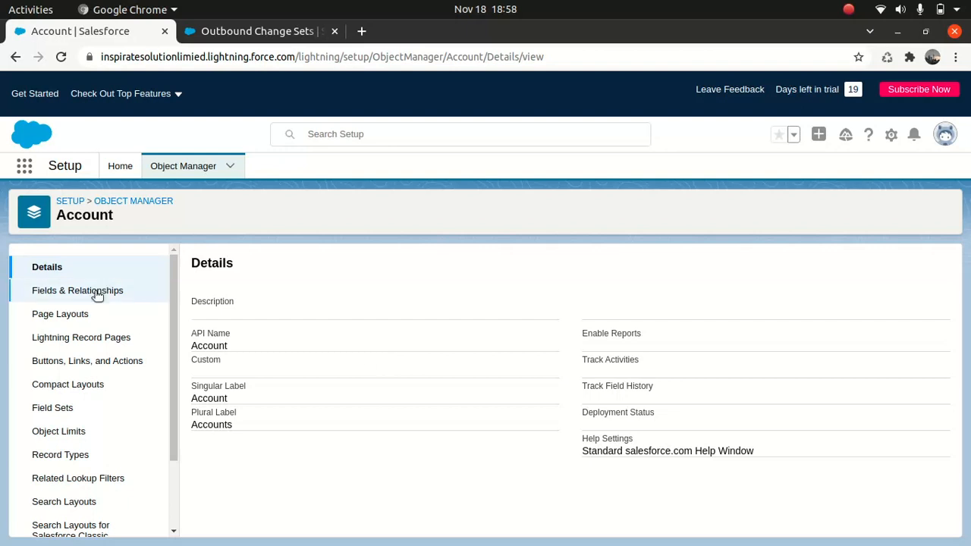
pyautogui.click(78, 290)
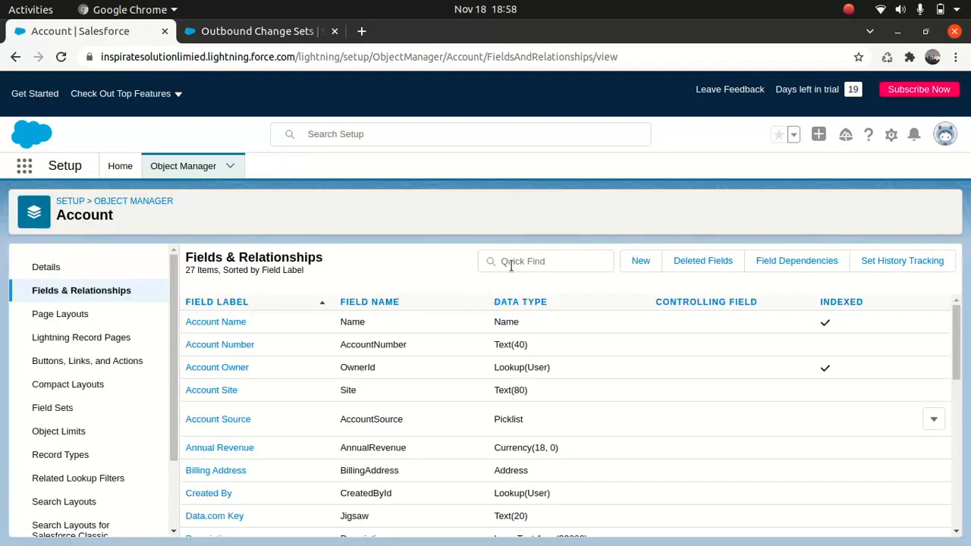
pyautogui.click(545, 261)
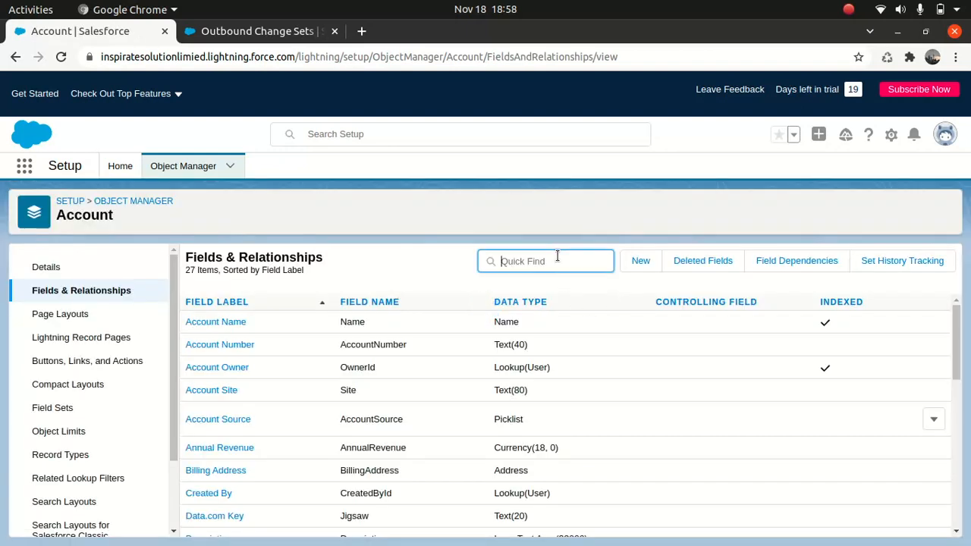
pyautogui.write('is')
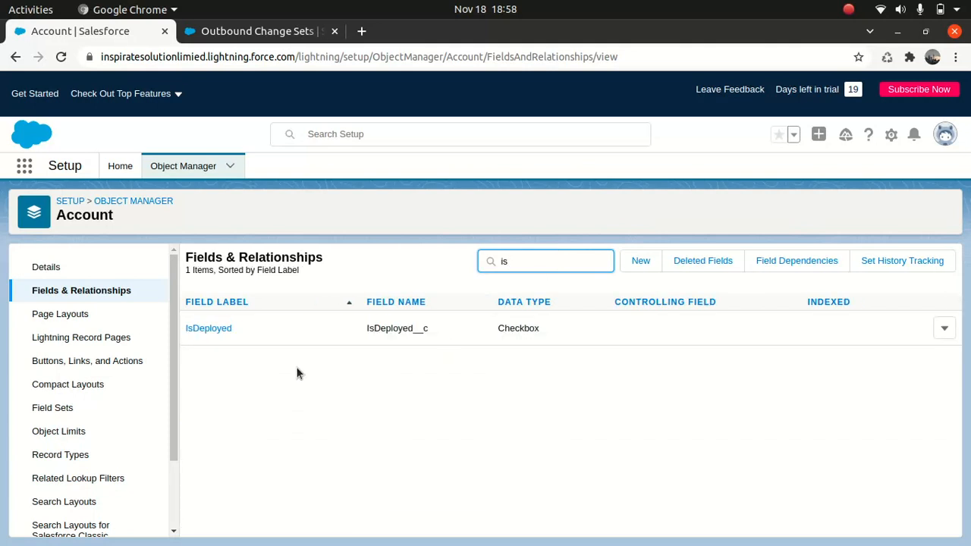